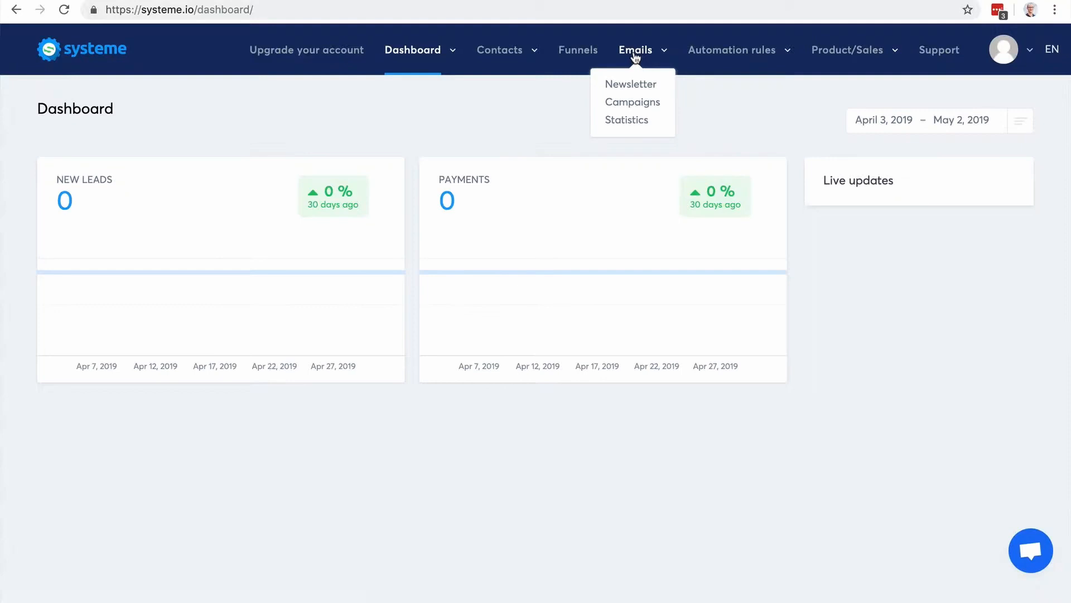
mouse_move(631, 84)
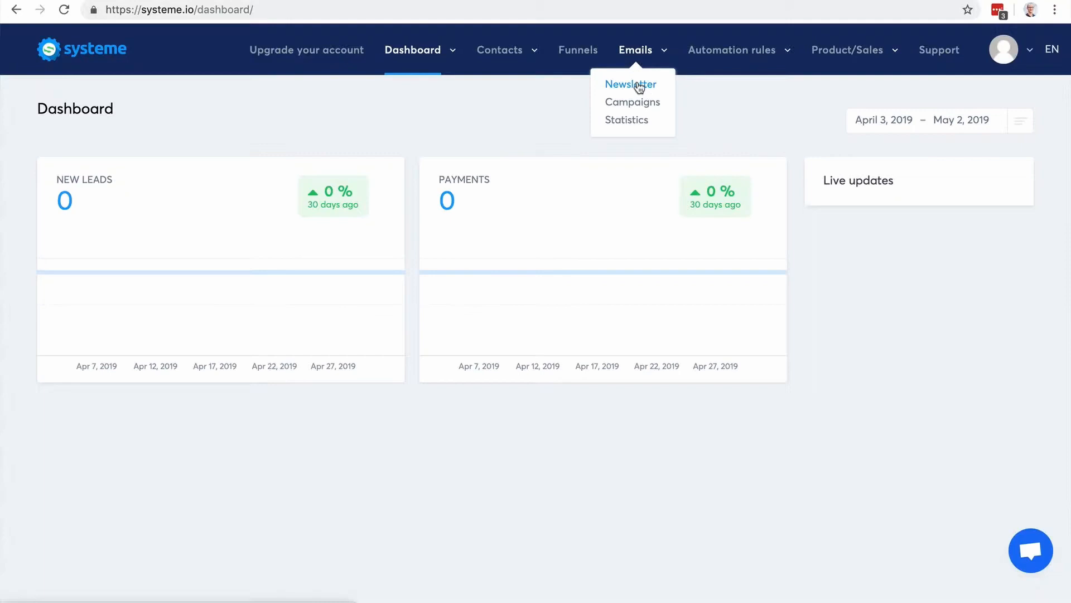
mouse_move(642, 106)
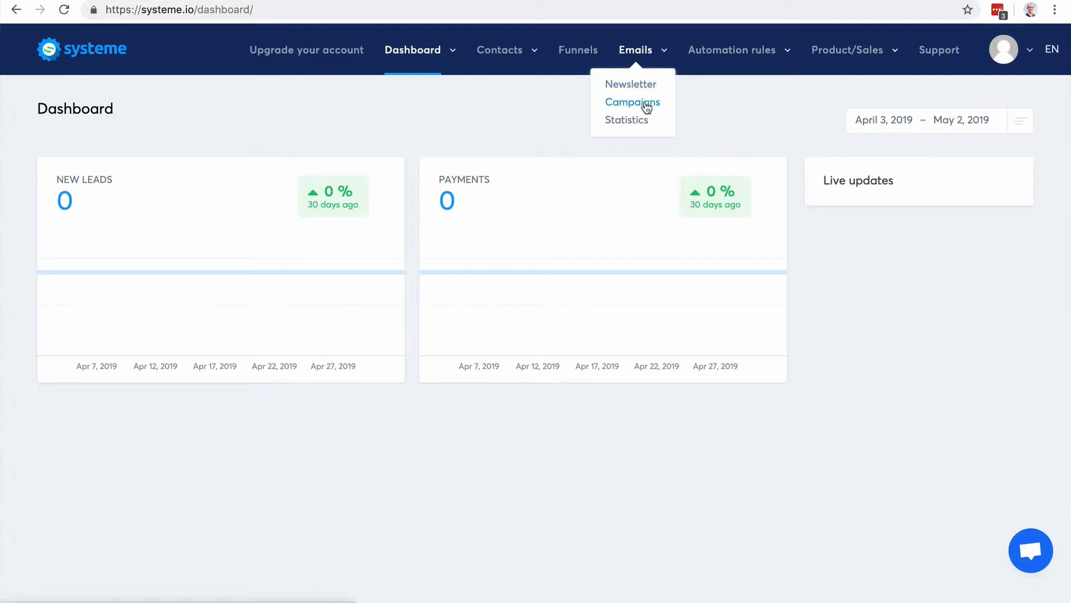
mouse_move(639, 84)
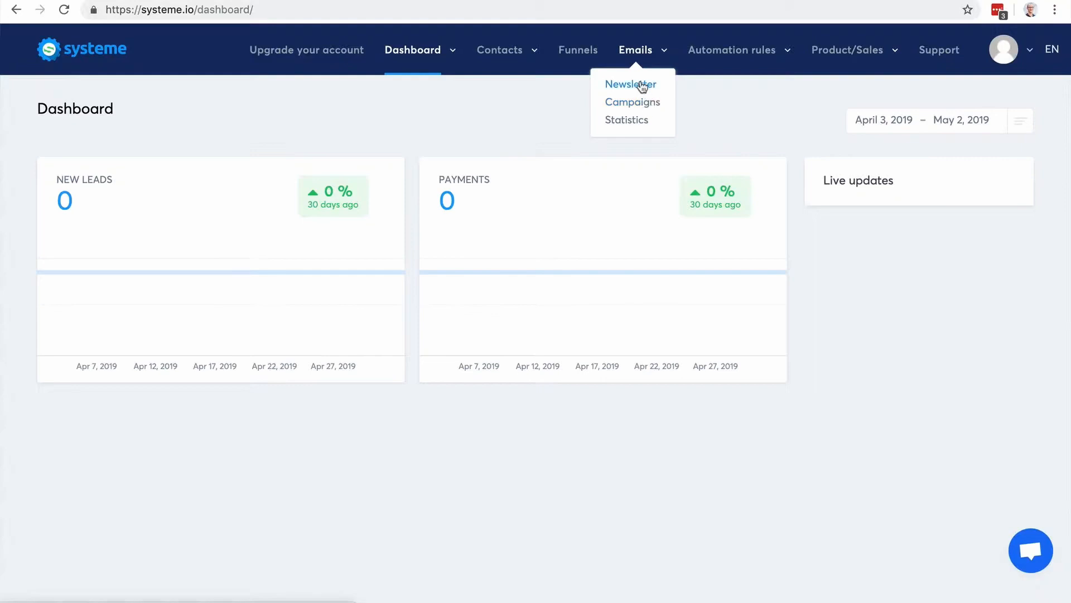
Go to the Newsletter list under Emails, which shows zero newsletters
left_click(629, 84)
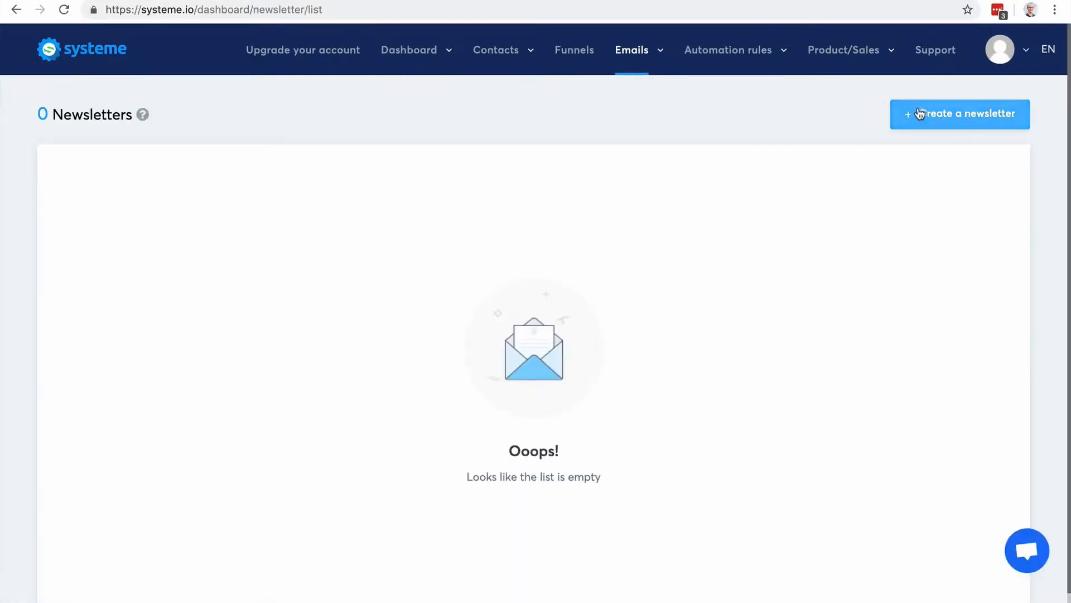
Start a new newsletter using the suggested subject 'How can I help you?'
left_click(960, 114)
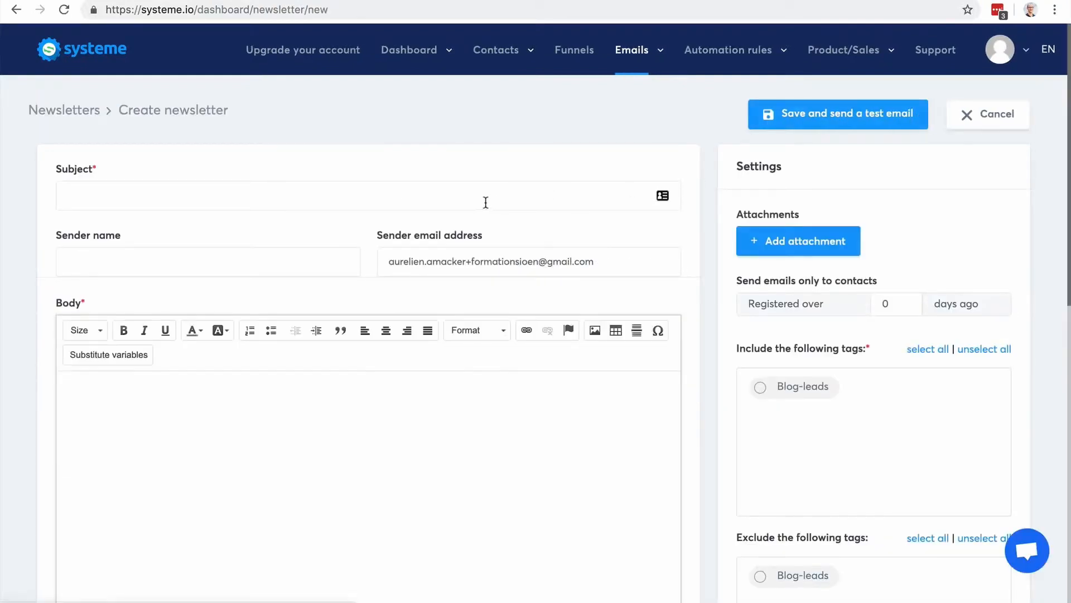
left_click(299, 195)
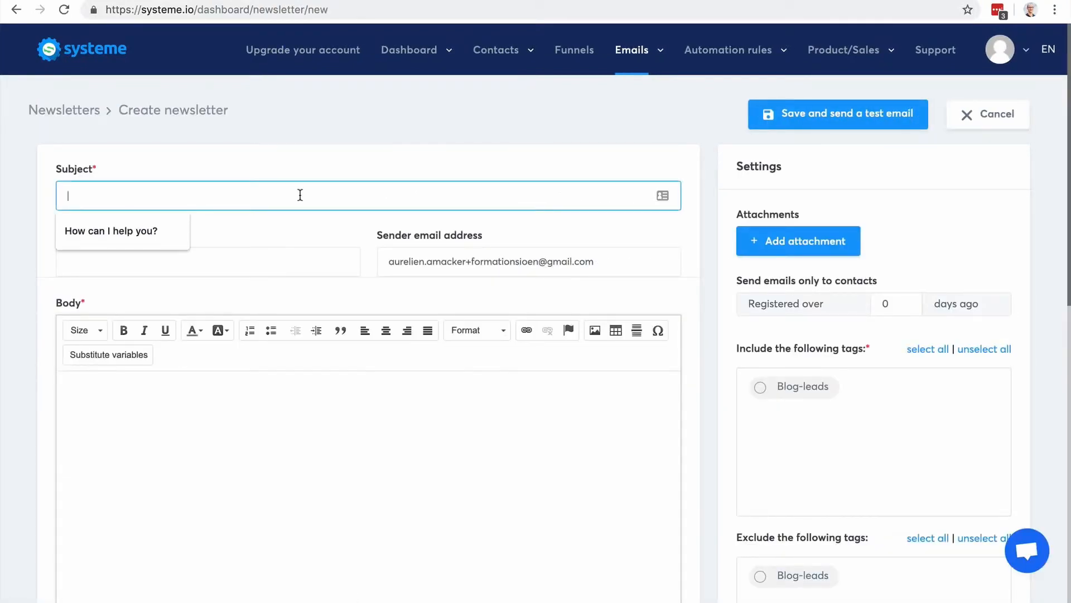
left_click(112, 230)
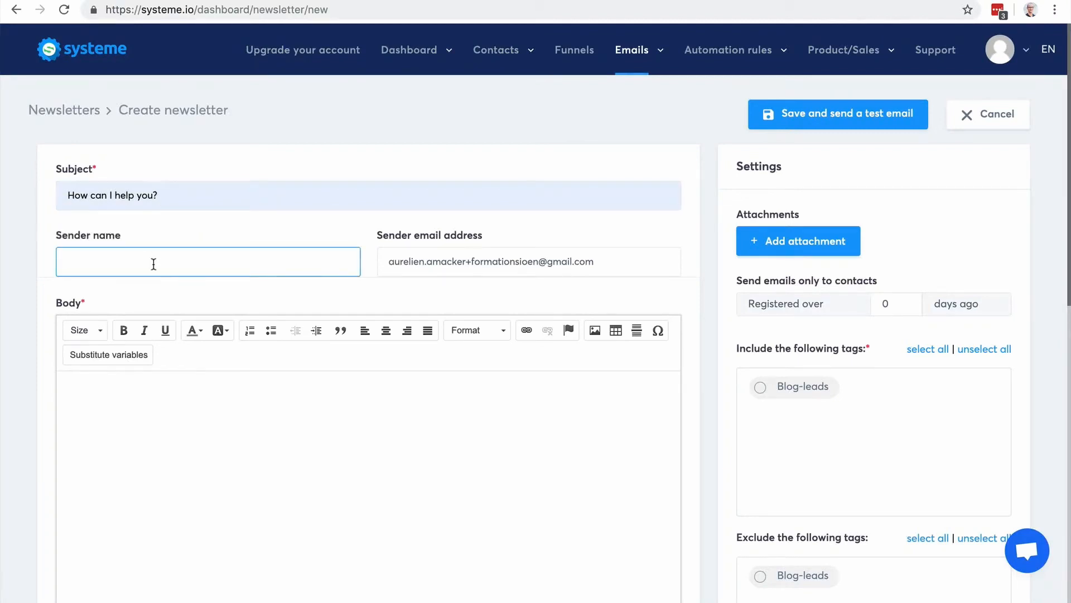
Restrict recipients to contacts tagged Blog-leads and move to the sender name field
scroll("up", 3)
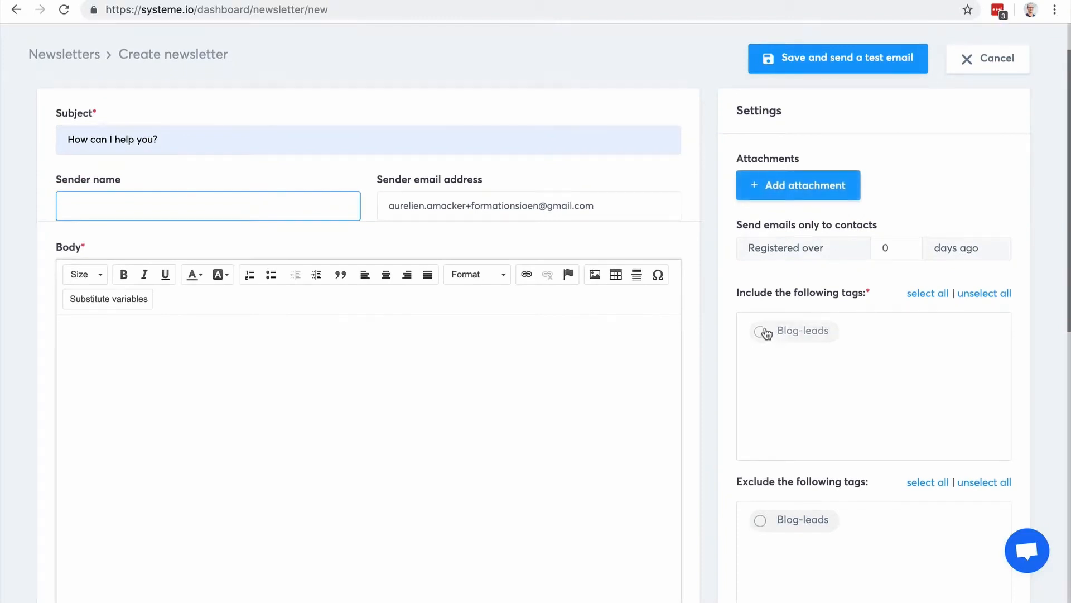
left_click(761, 332)
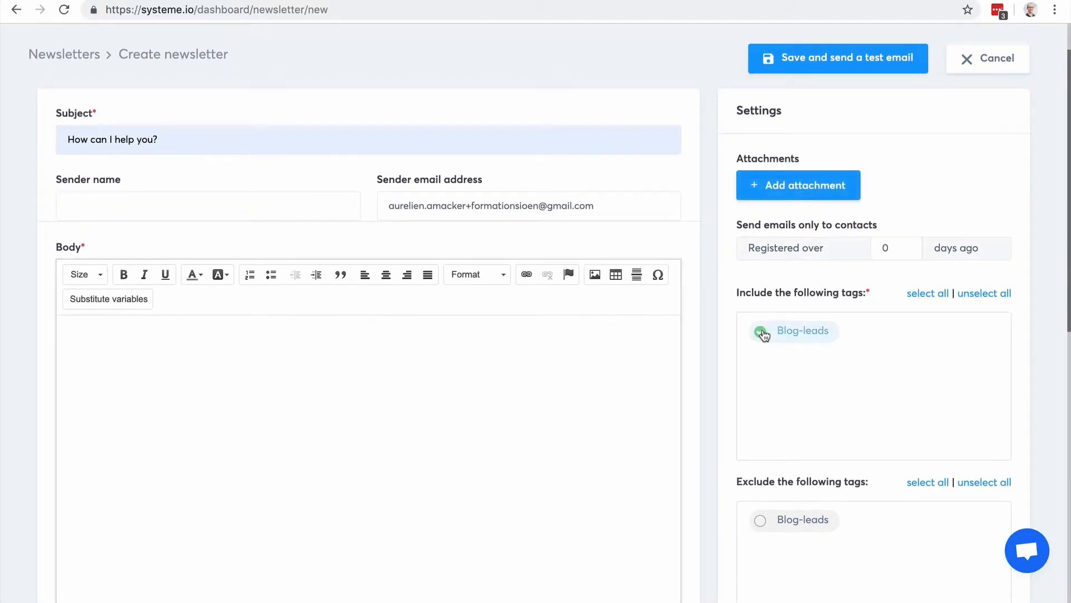
left_click(760, 330)
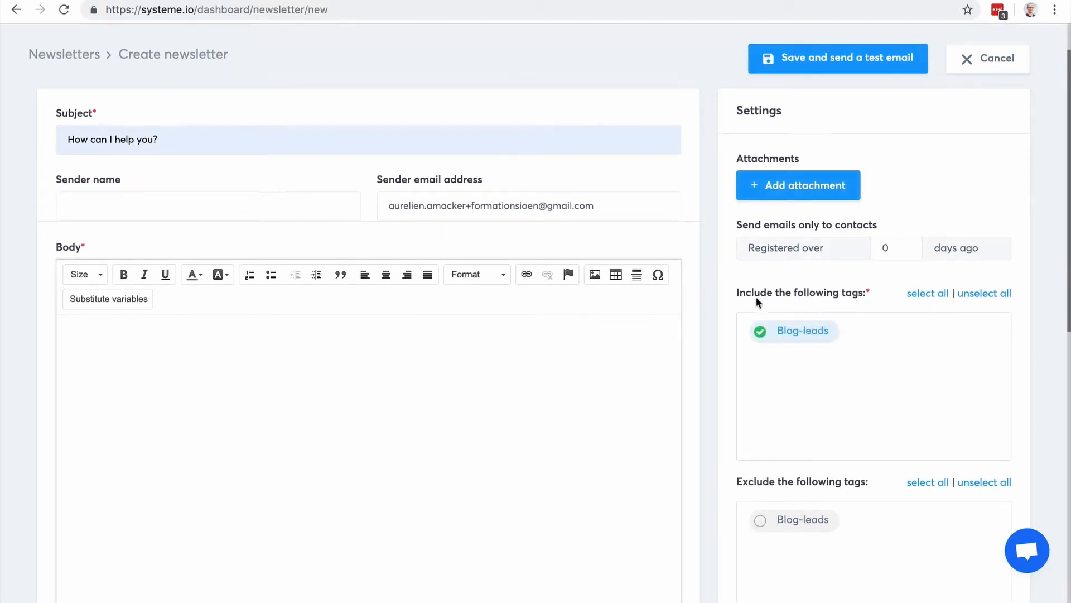
mouse_move(757, 318)
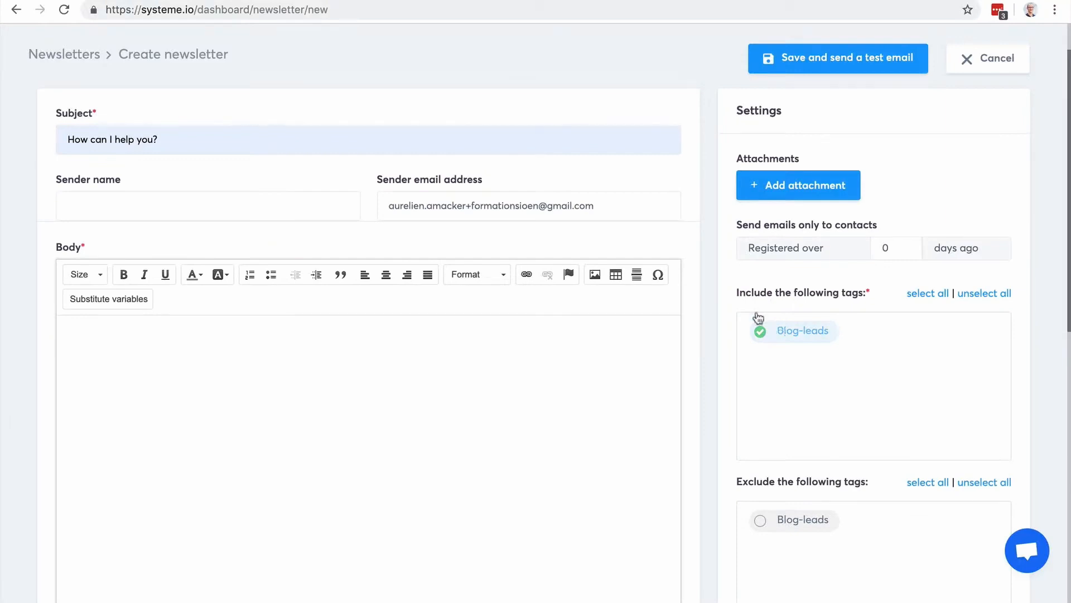
left_click(207, 206)
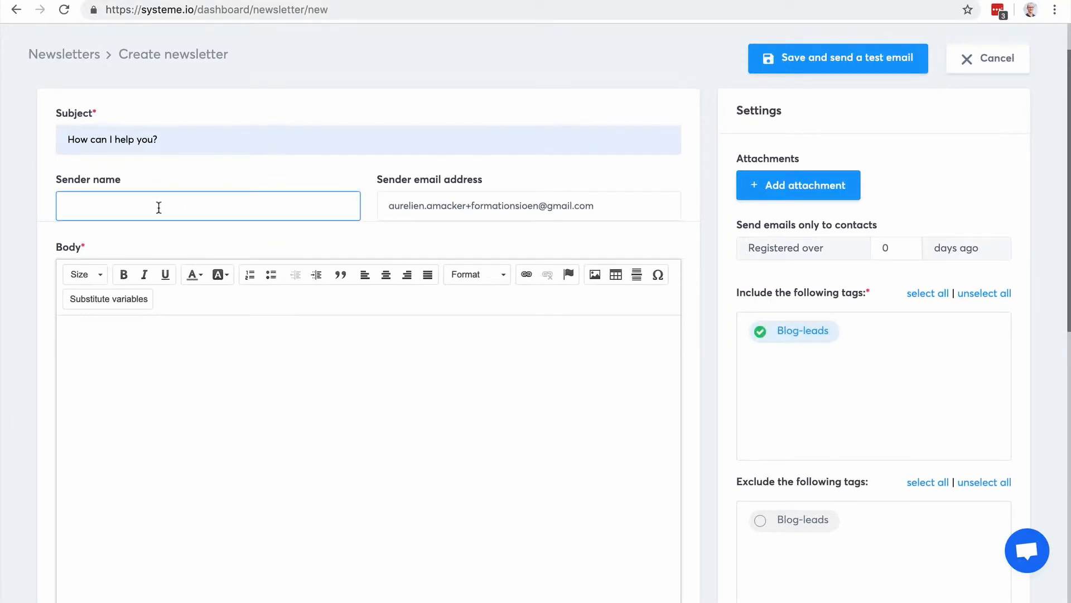
mouse_move(584, 234)
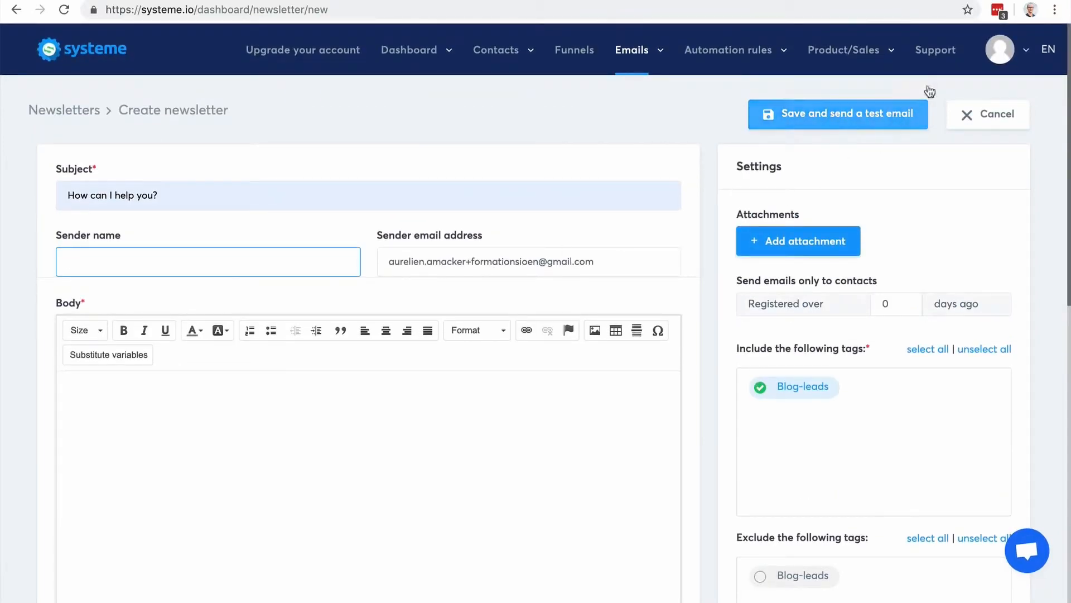
left_click(1000, 49)
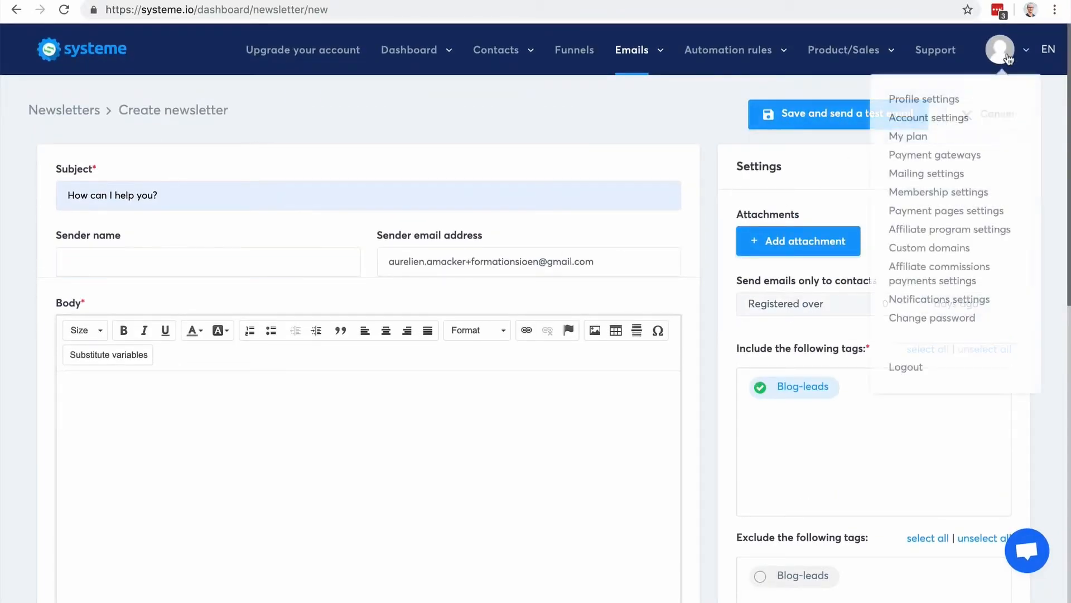
mouse_move(926, 173)
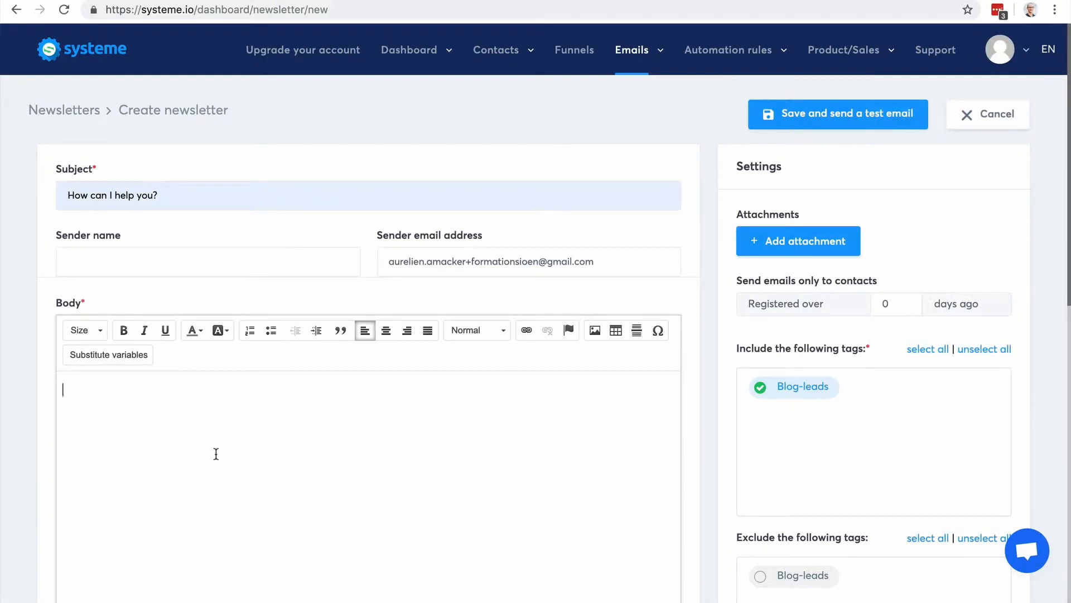
Write the body 'Hi there,' then 'I would like to...' and select words in the second line
type("Hello")
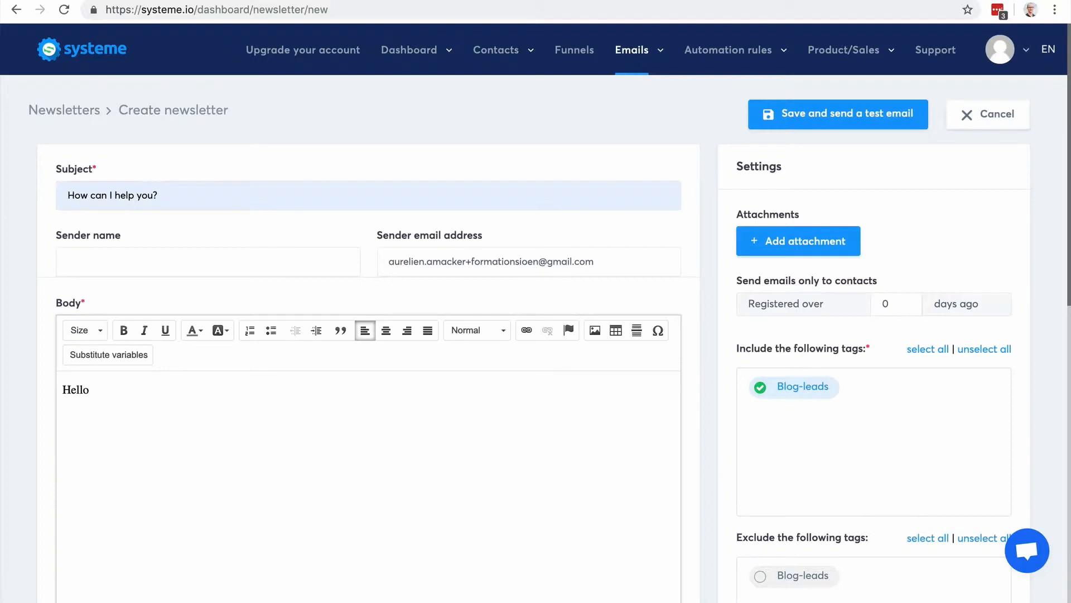
type("Hi there,")
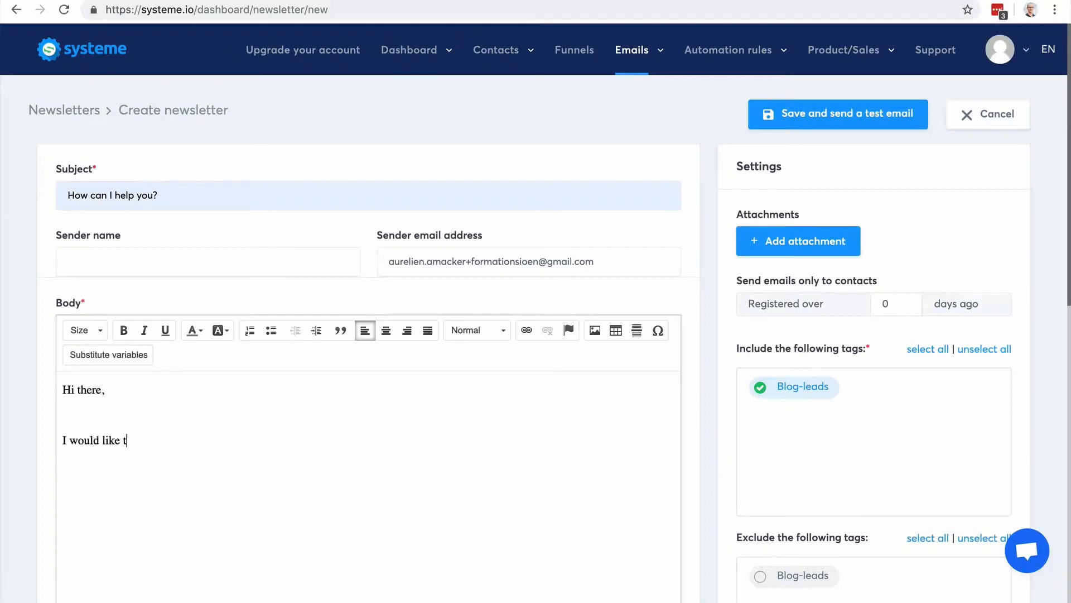
type("o...")
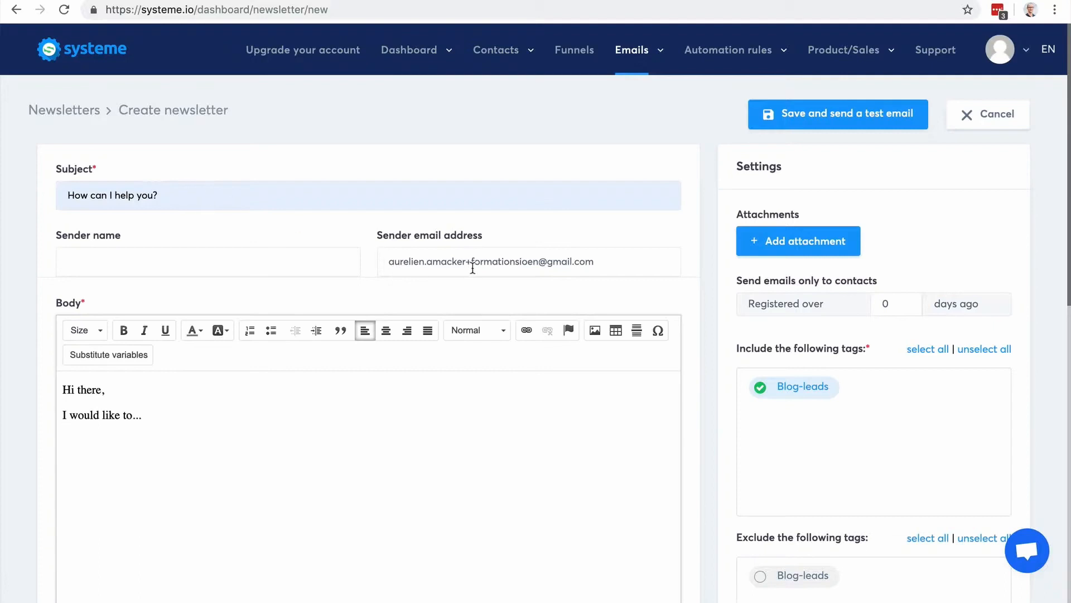
mouse_move(83, 402)
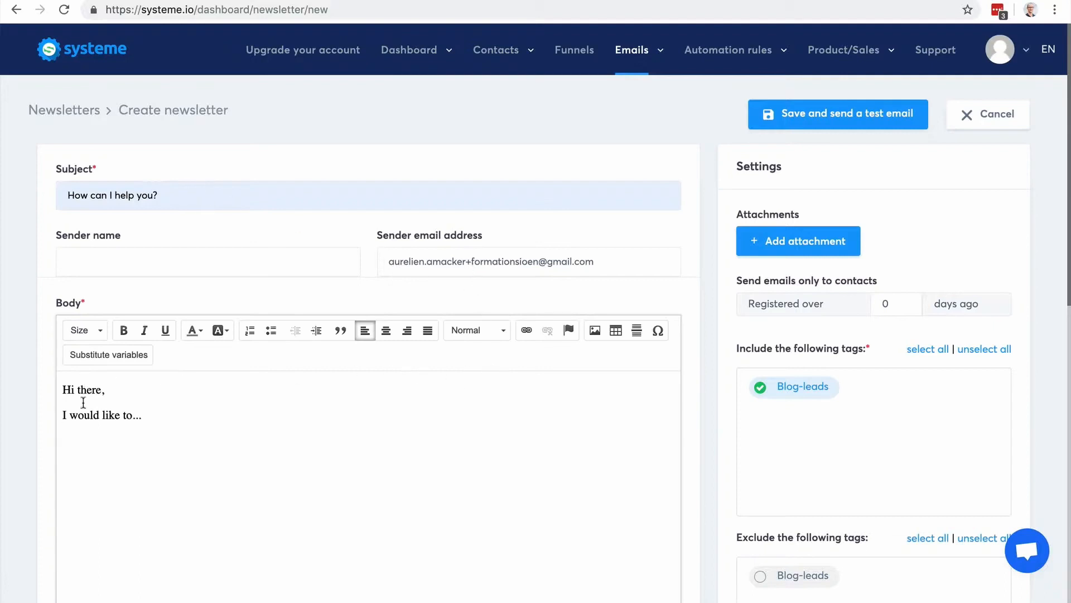
mouse_move(459, 503)
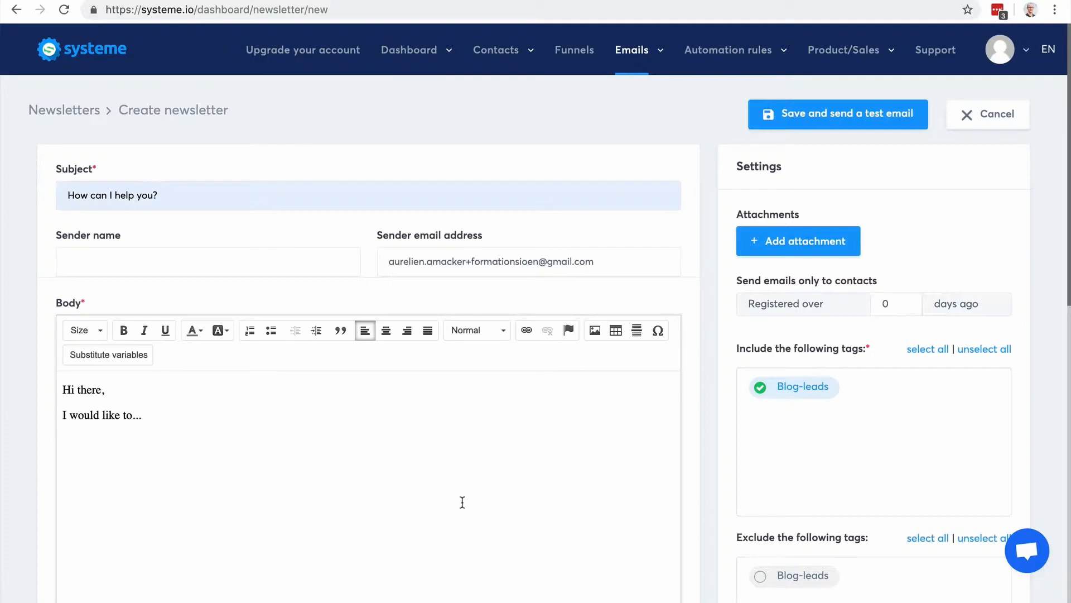
double_click(103, 415)
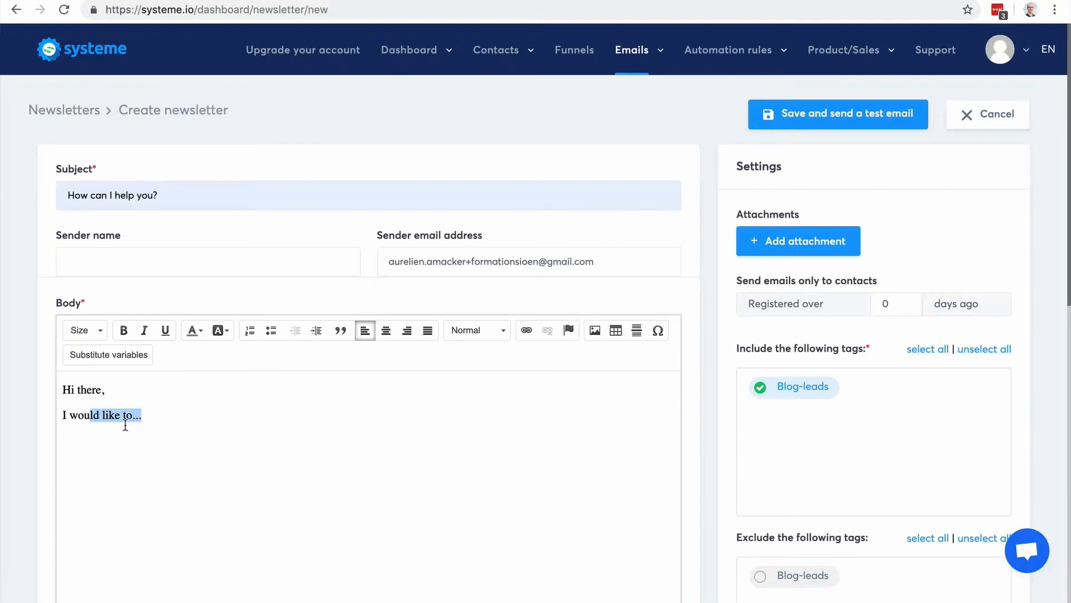
scroll("down", 3)
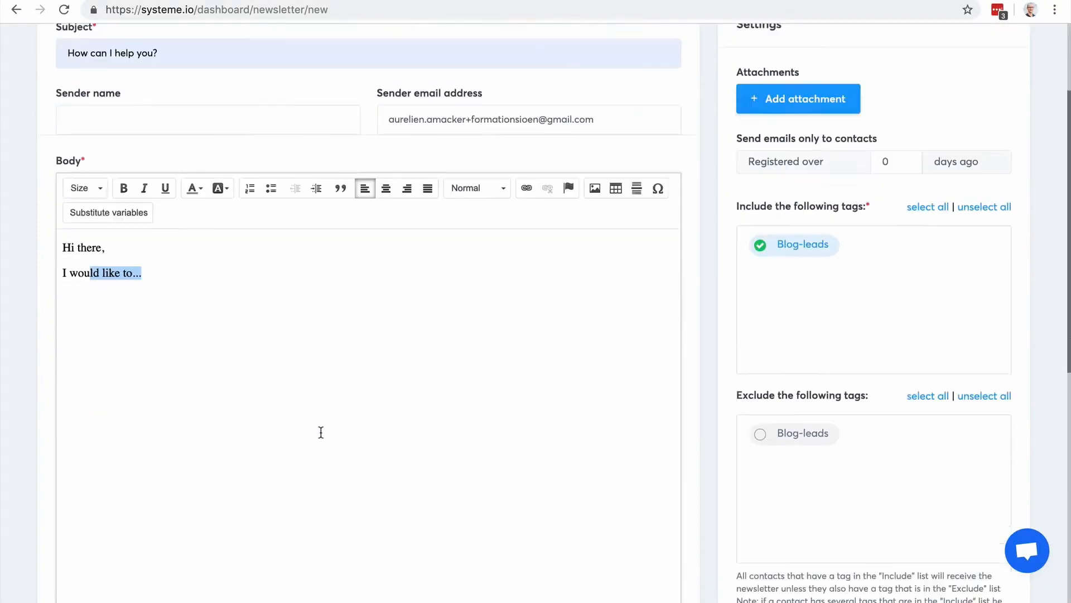
scroll("down", 3)
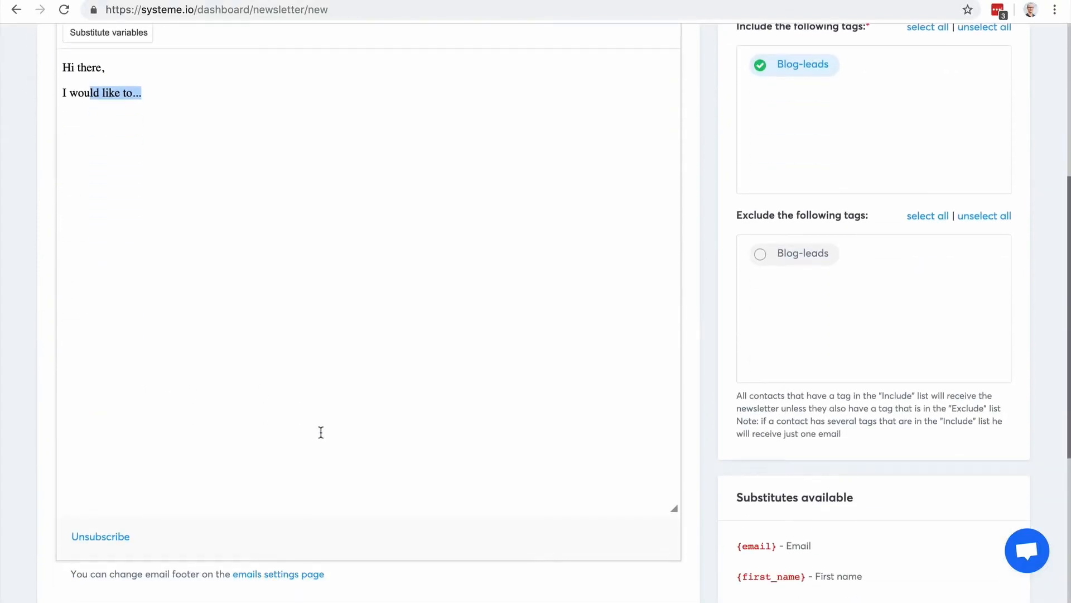
scroll("up", 3)
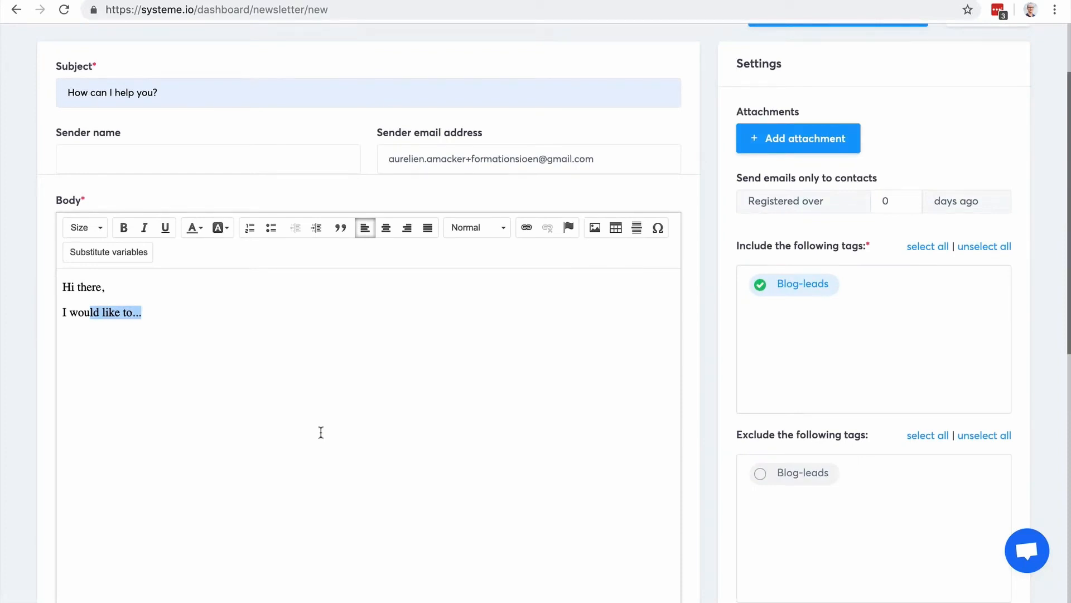
mouse_move(802, 515)
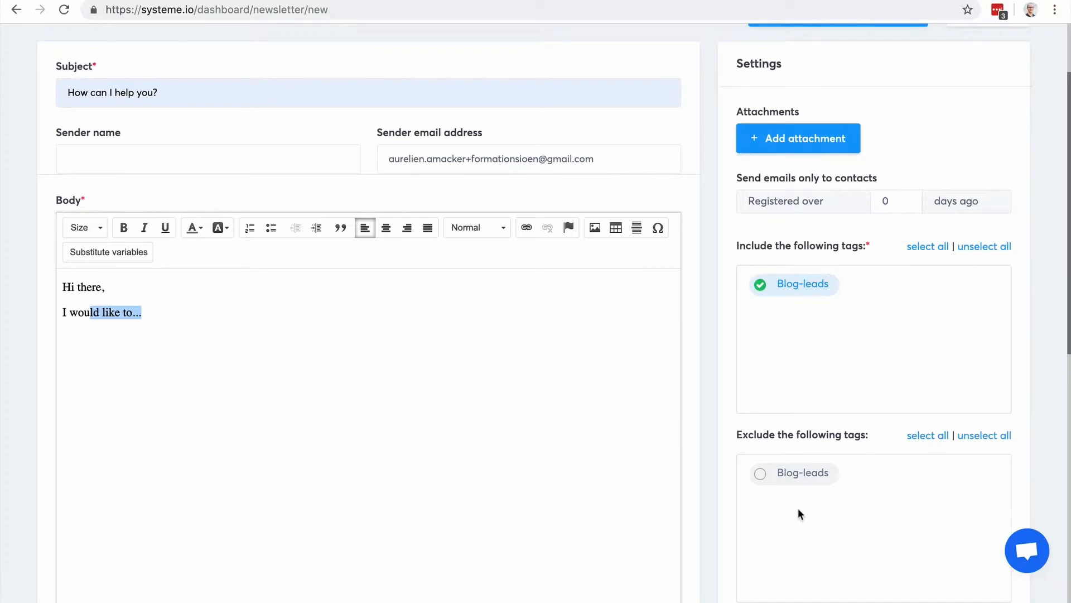
mouse_move(248, 364)
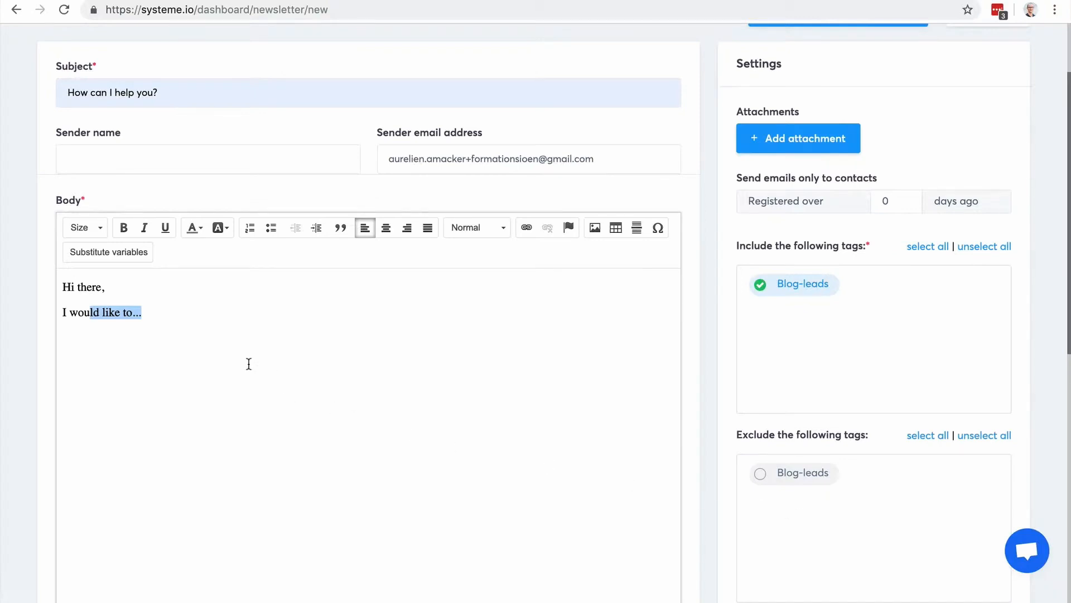
mouse_move(767, 137)
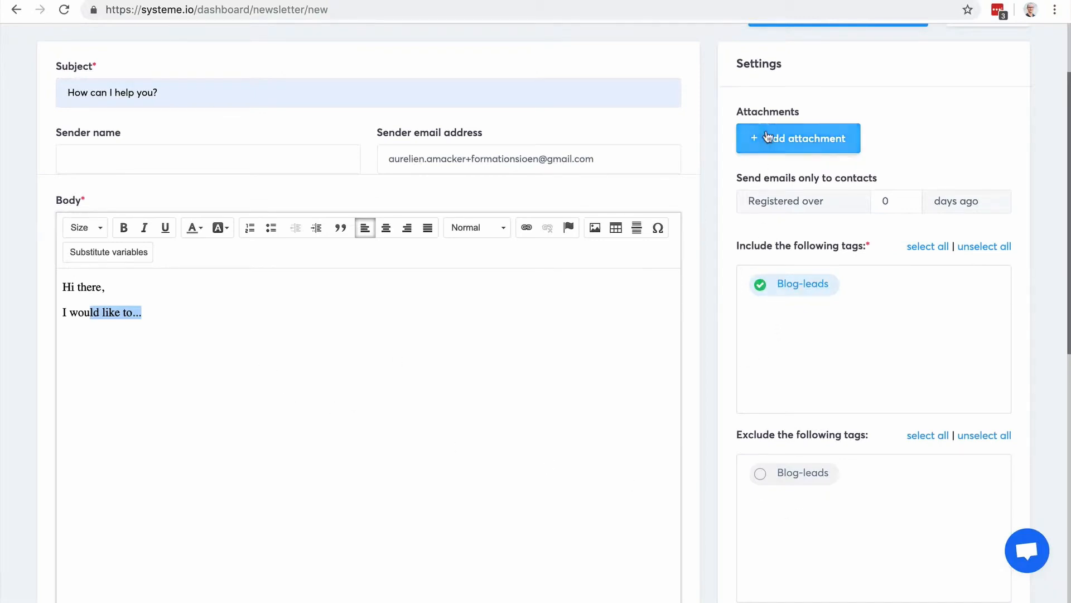
mouse_move(812, 302)
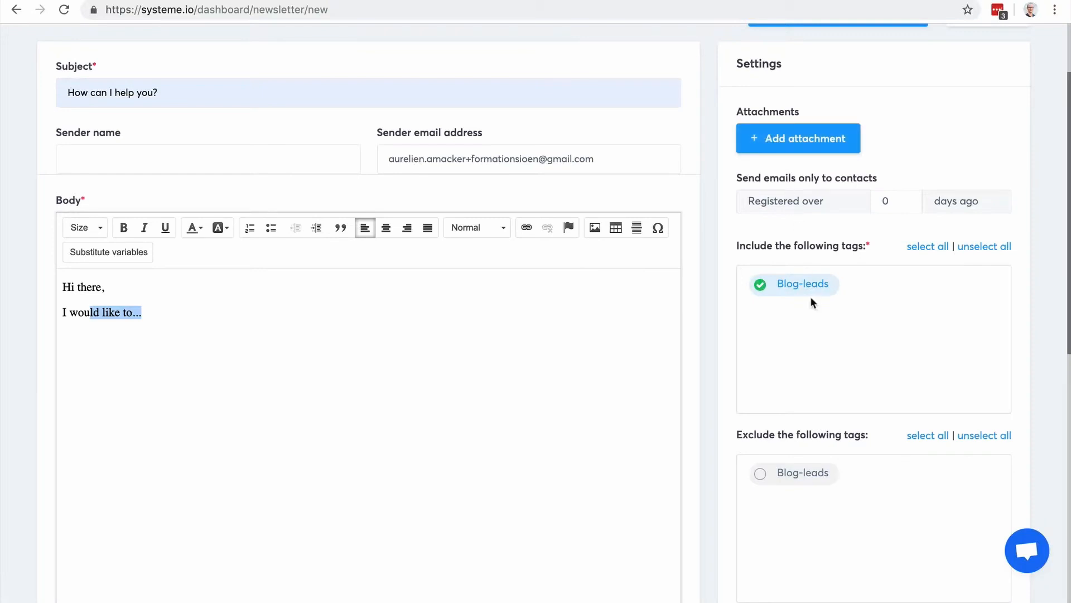
mouse_move(795, 290)
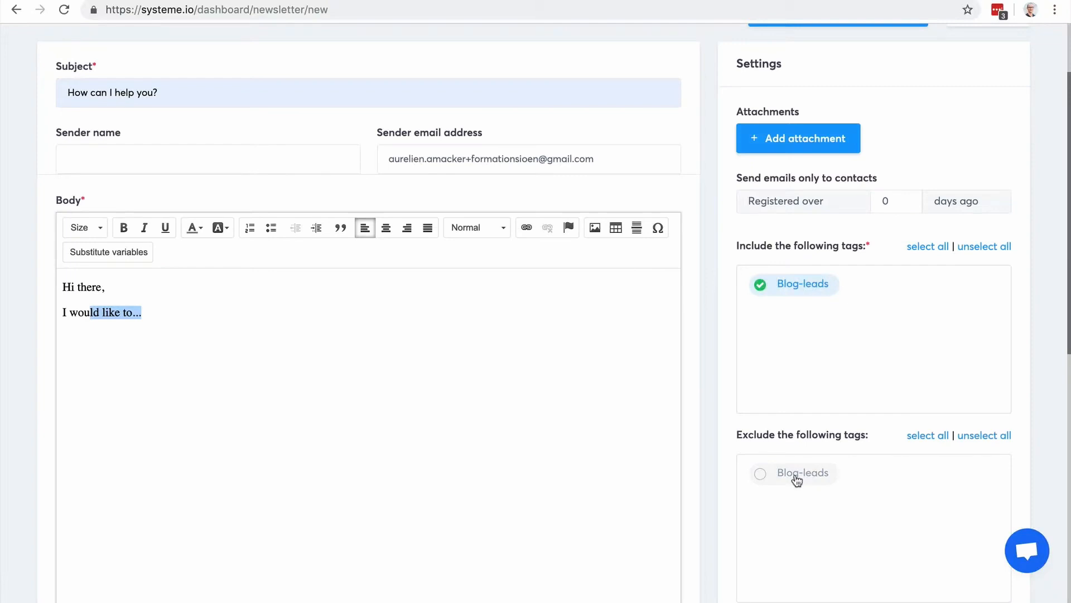
mouse_move(907, 393)
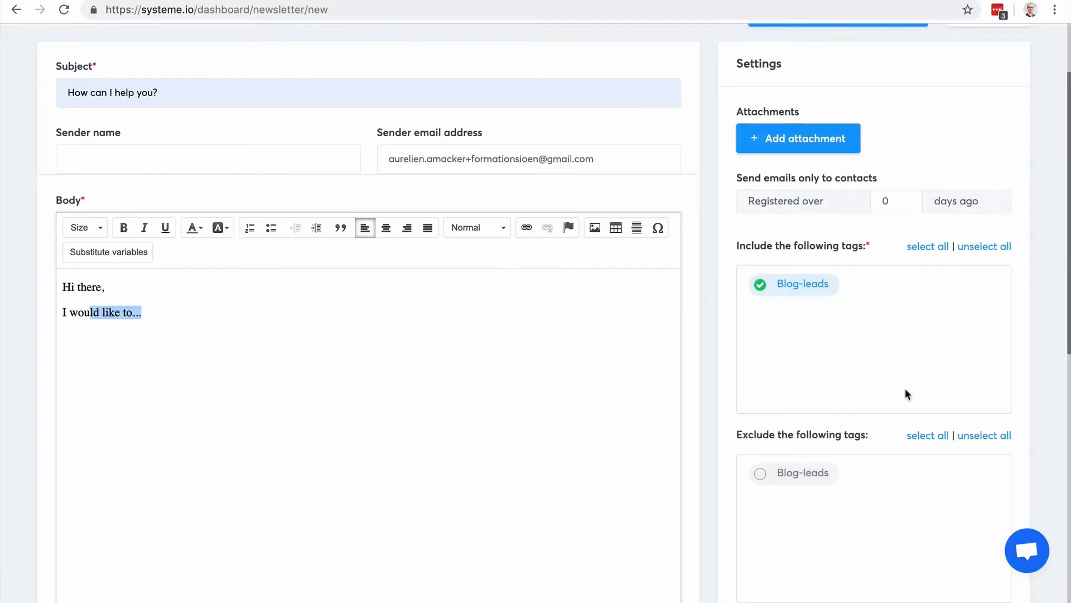
scroll("up", 3)
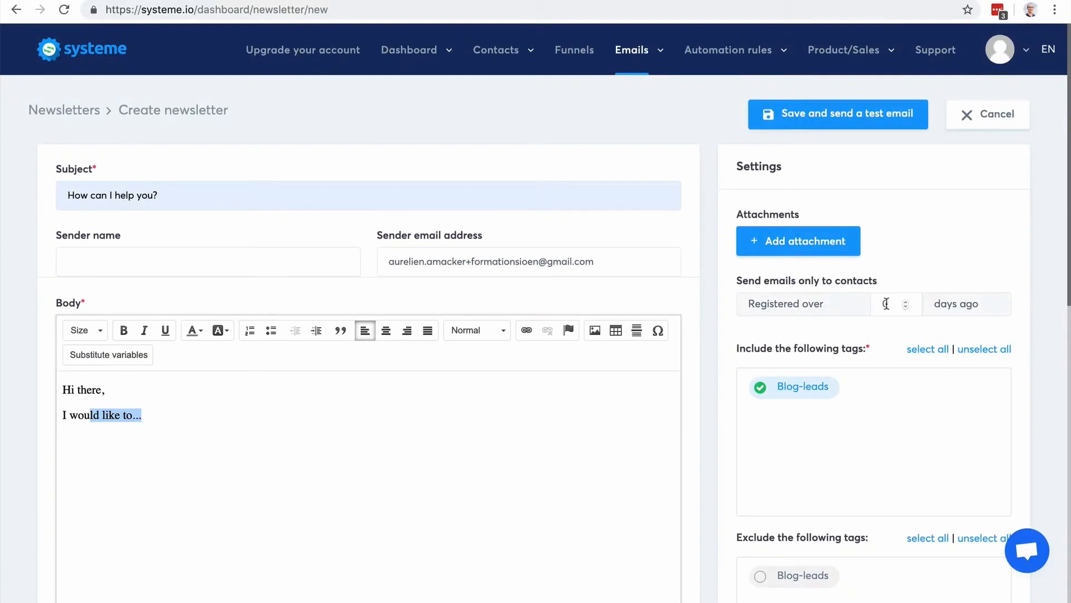
Change the 'Registered over' filter to a number of days
left_click(905, 300)
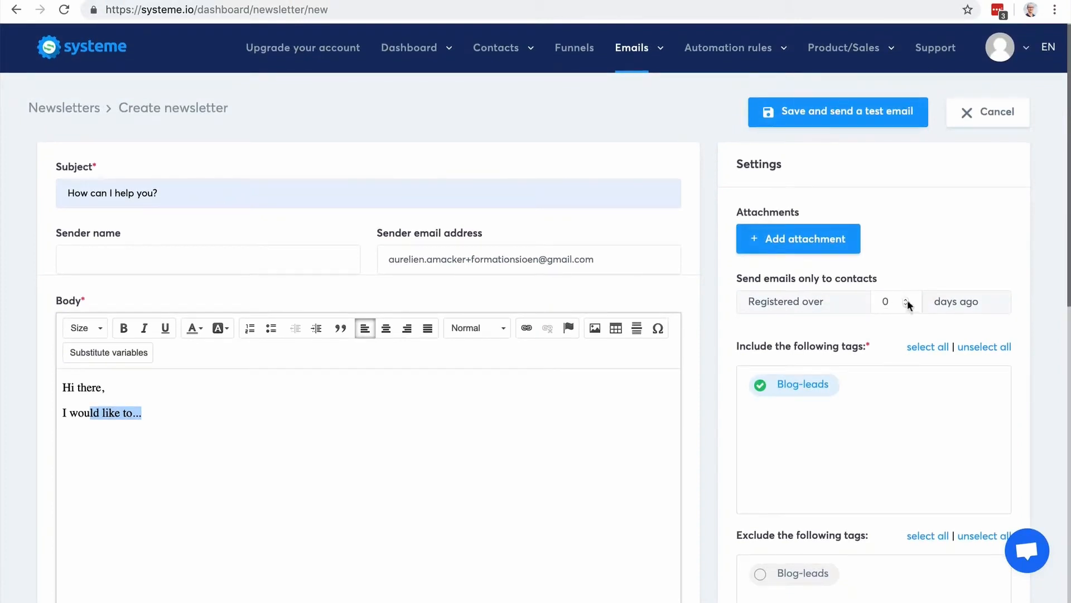
left_click(907, 298)
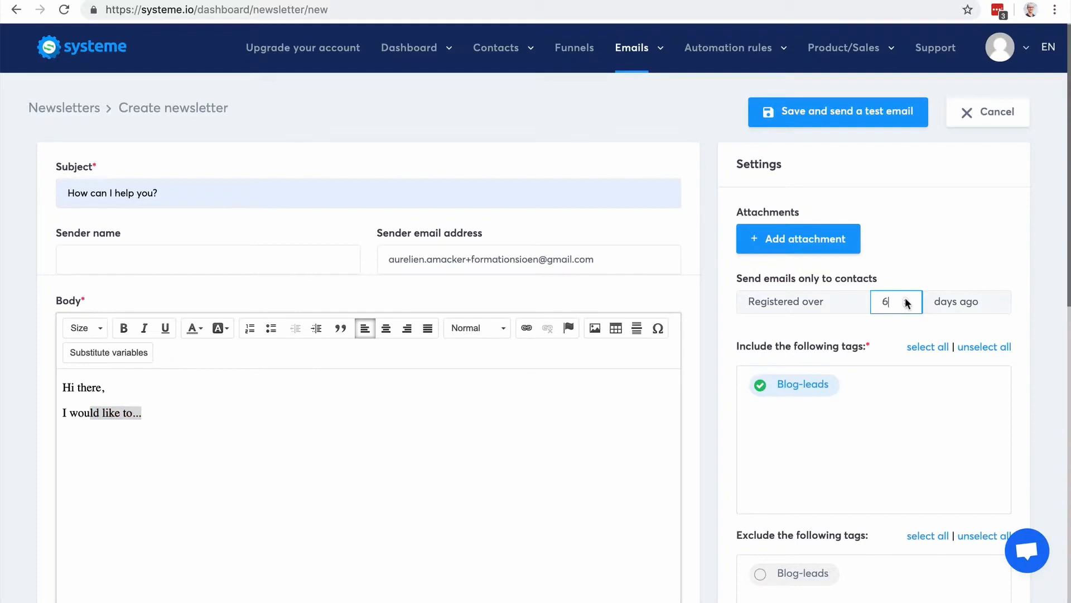
type("7")
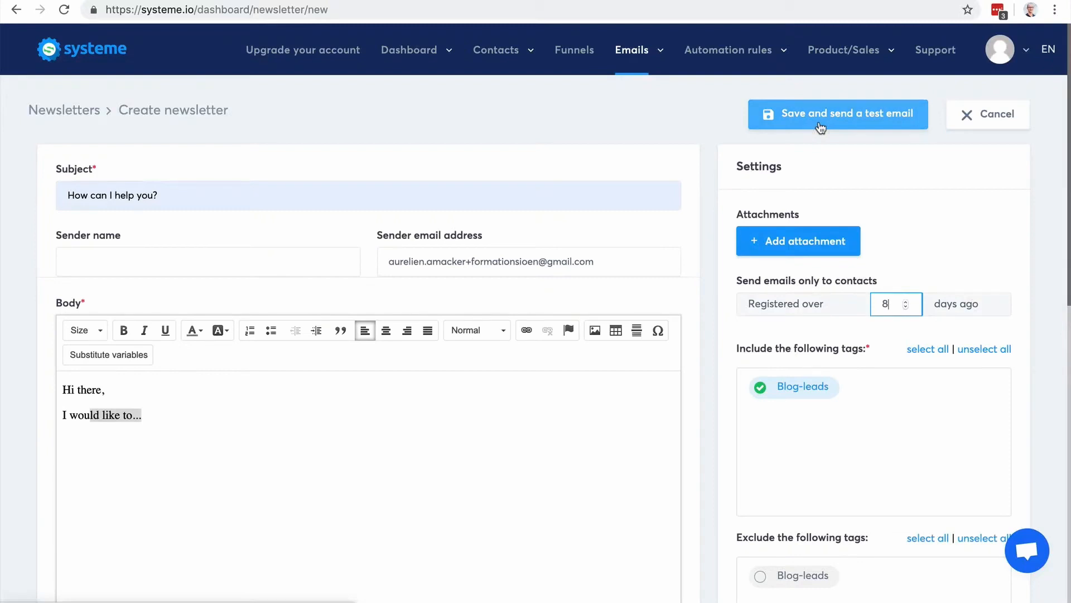
Leave the draft for the empty Campaigns list under Emails
left_click(632, 49)
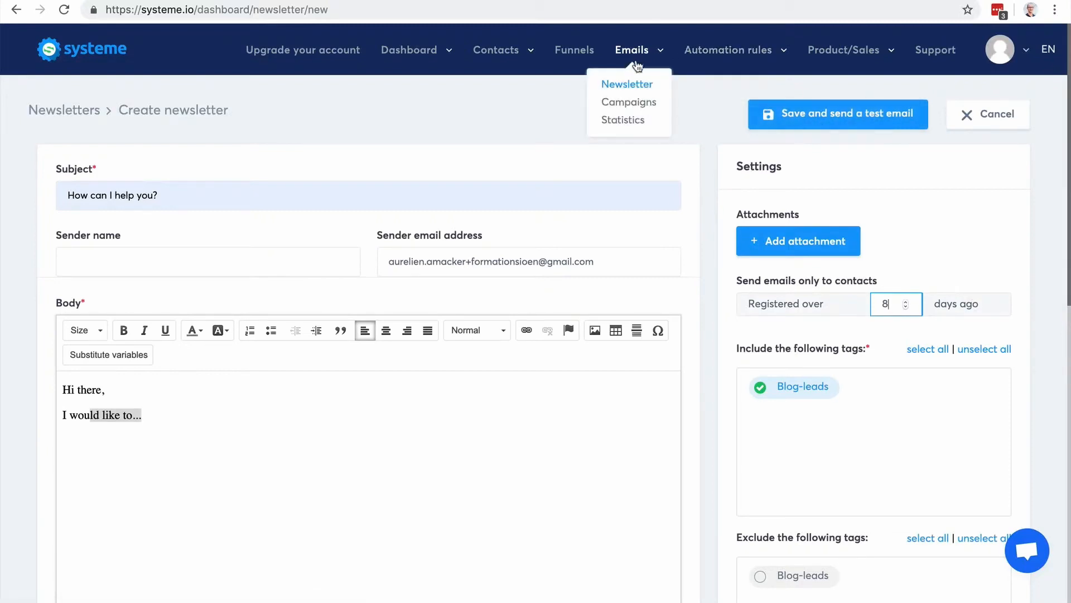
left_click(628, 102)
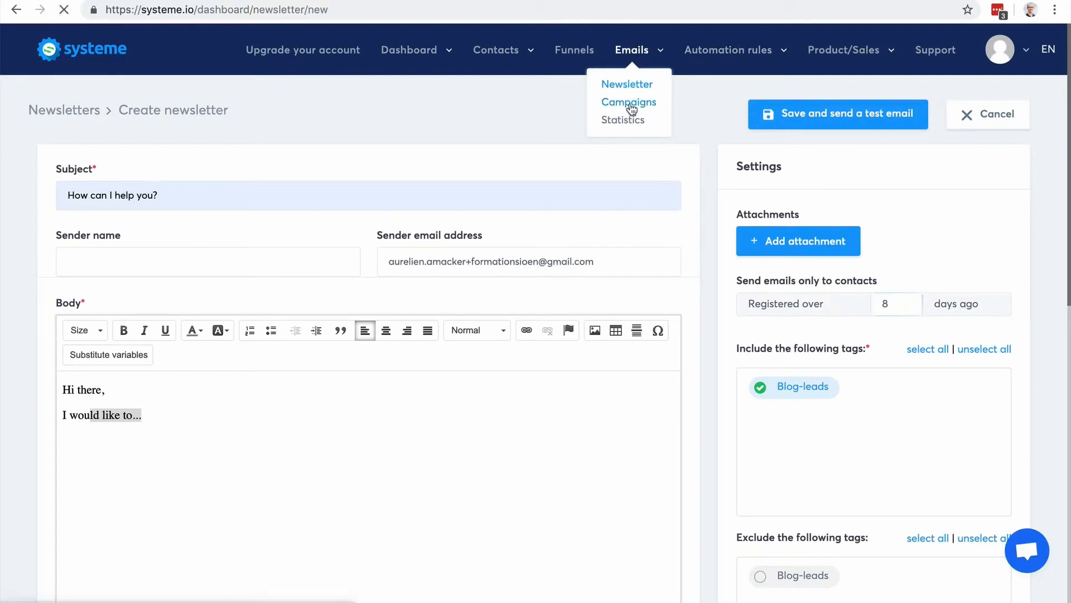
left_click(628, 102)
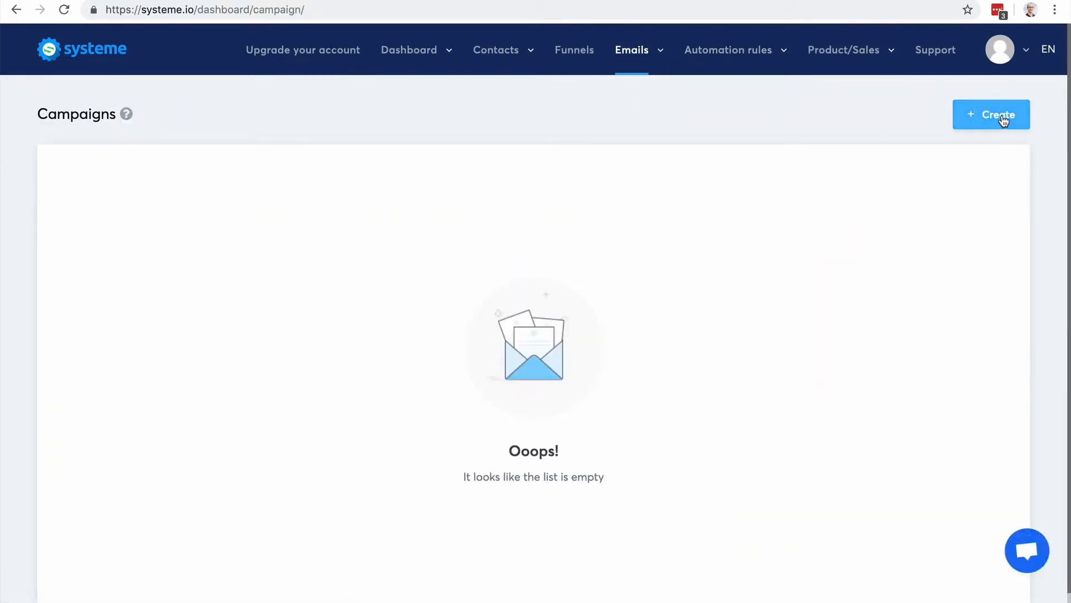
Create and save a campaign named '5 day coaching course', then enter its empty email list
left_click(991, 114)
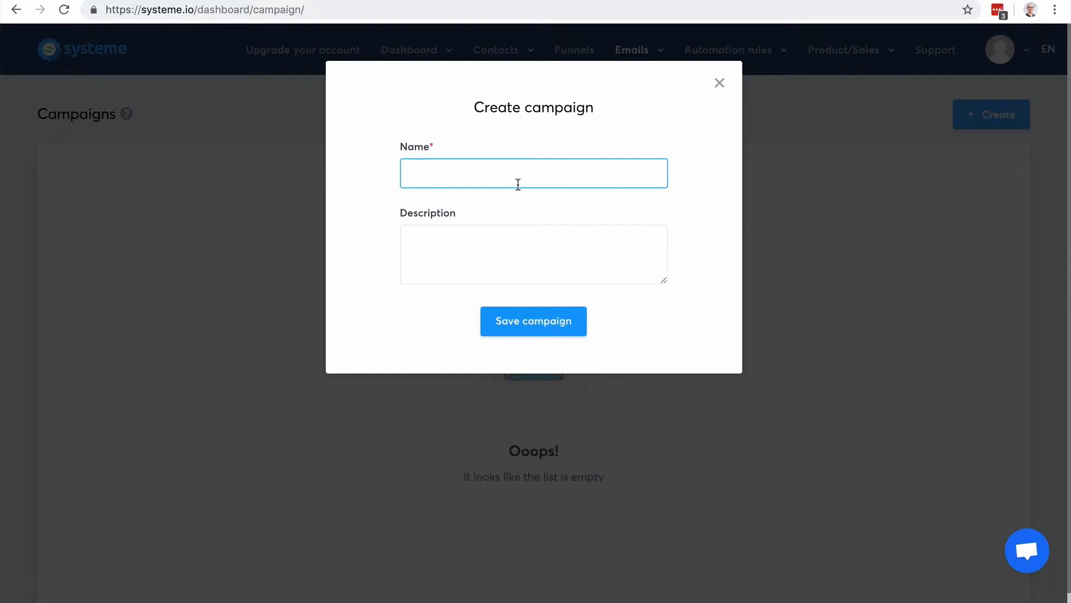
type("5 day")
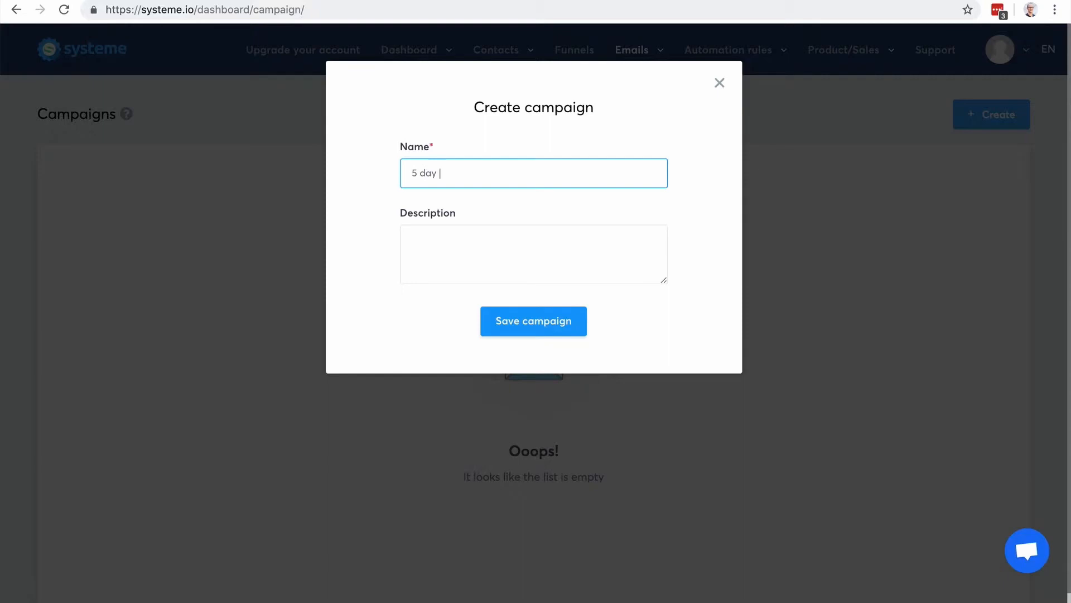
type("coaching")
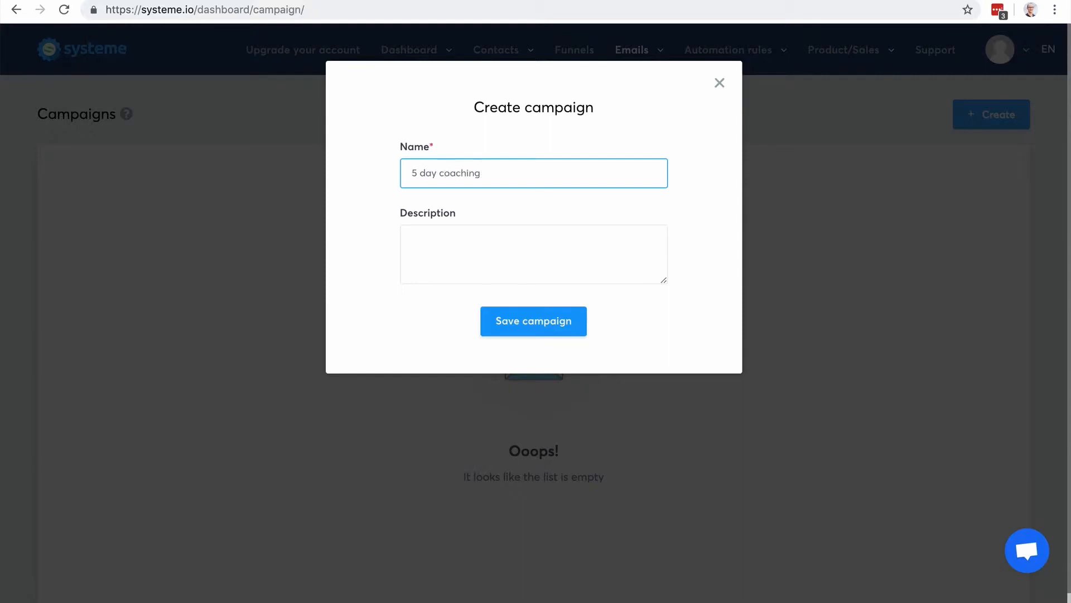
type("course")
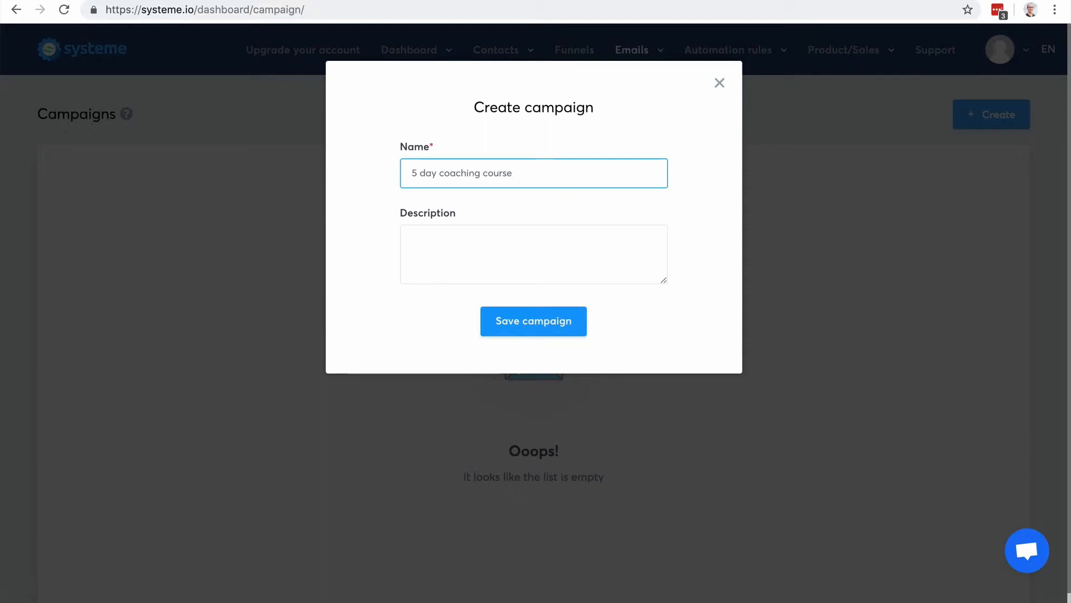
left_click(533, 321)
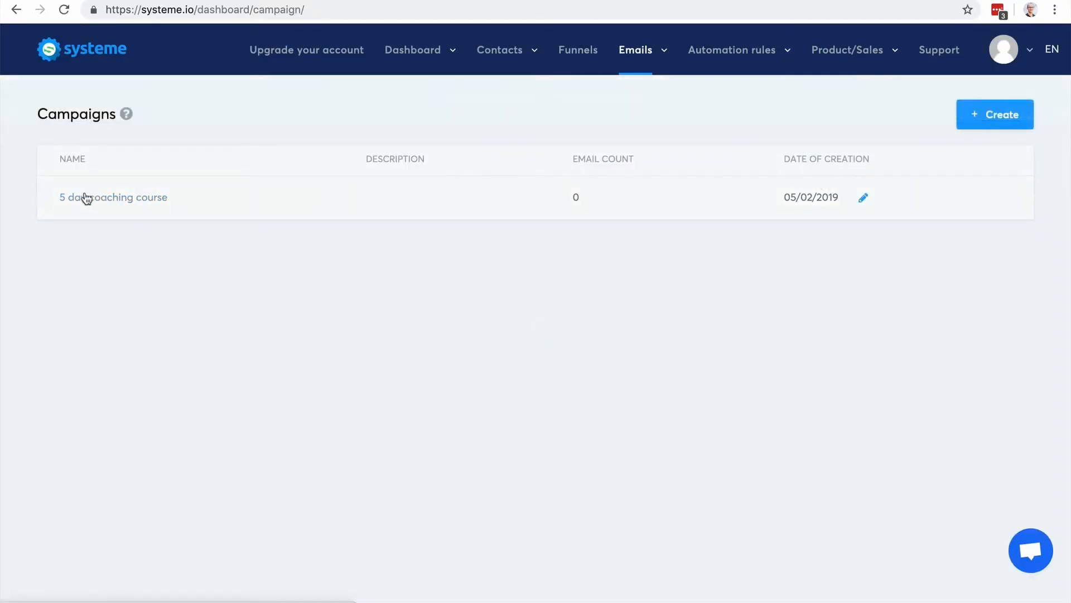
left_click(113, 198)
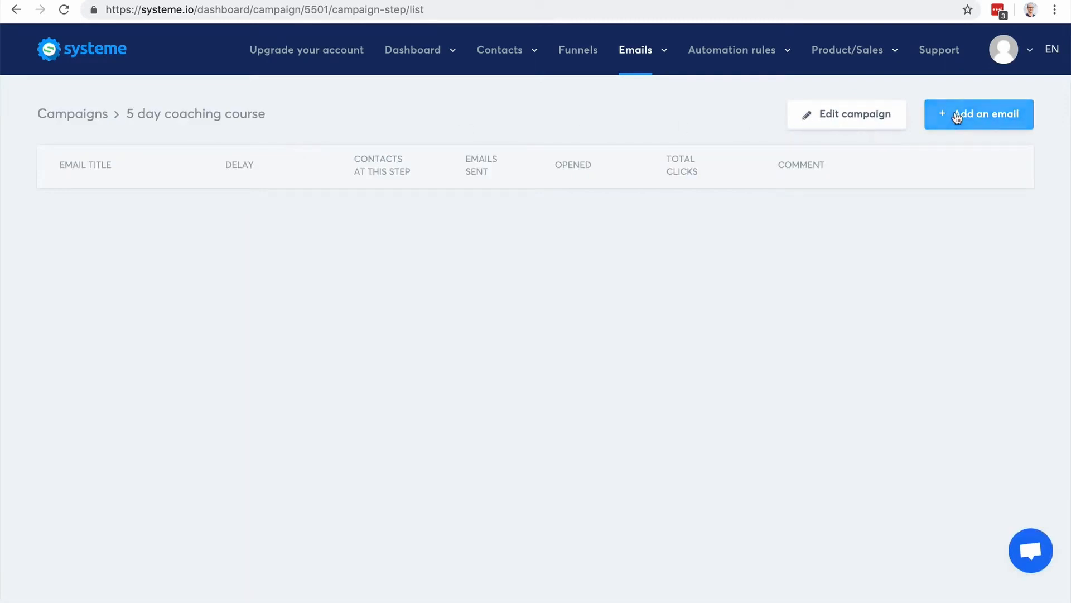
Add a first email with subject 'Here is your freebie' and a 0-hour sending delay
left_click(978, 114)
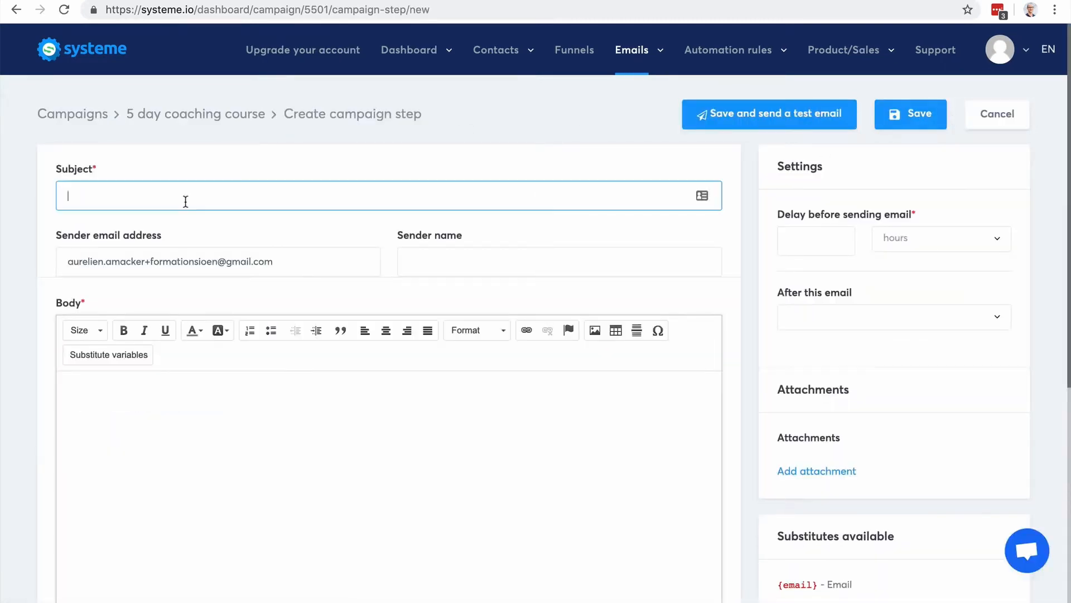
type("Here is")
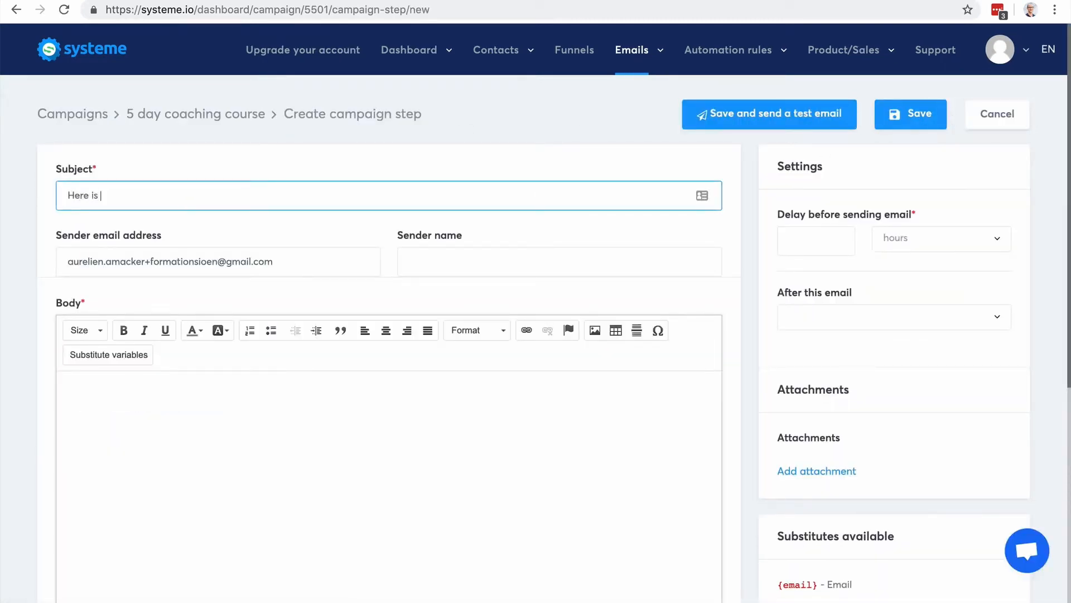
type("your freebie")
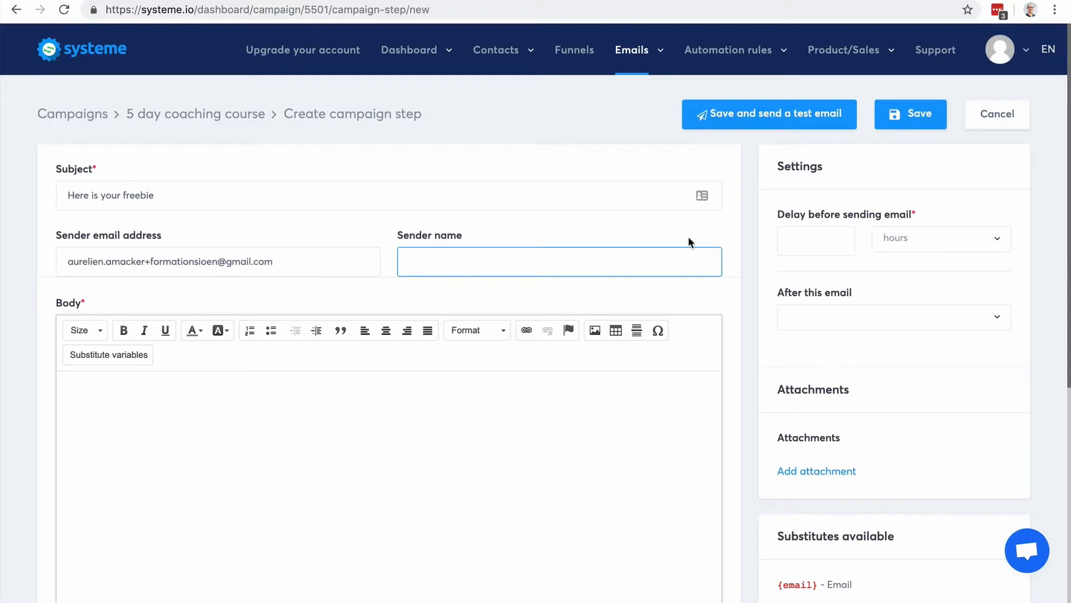
left_click(816, 240)
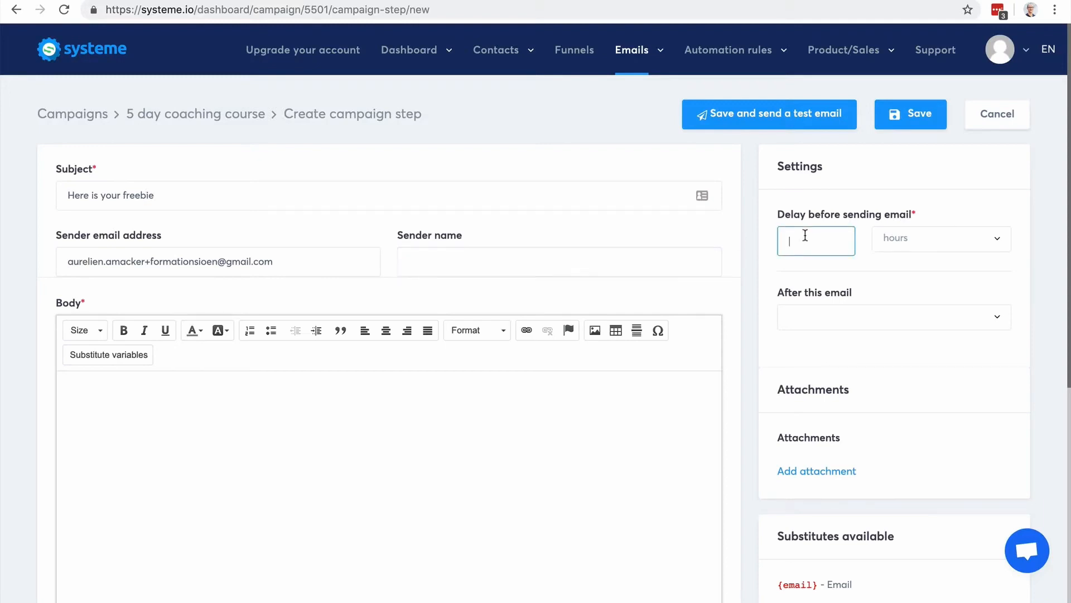
left_click(940, 237)
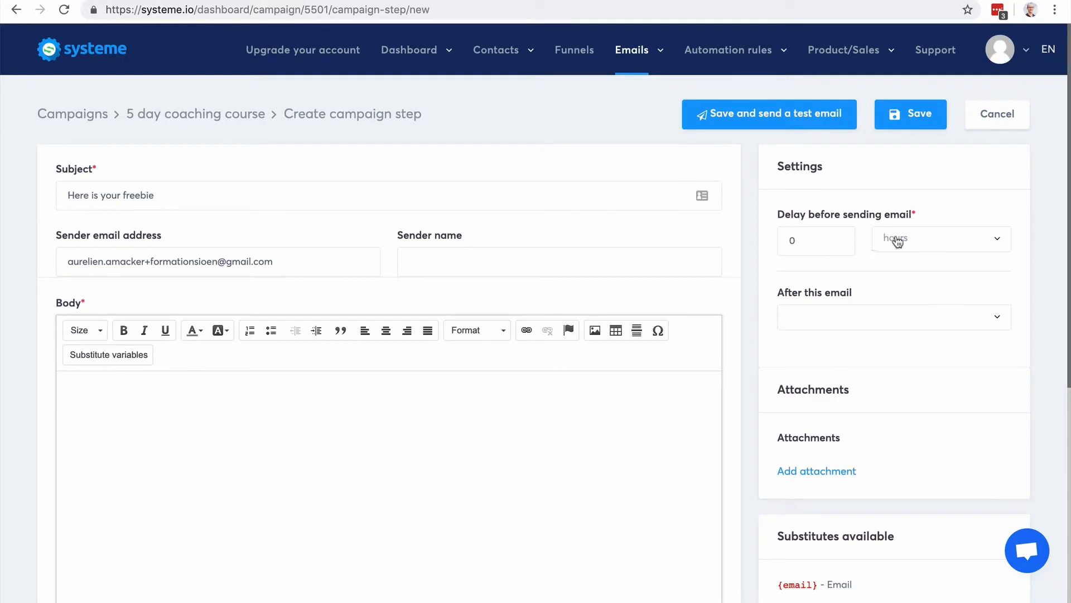
mouse_move(881, 241)
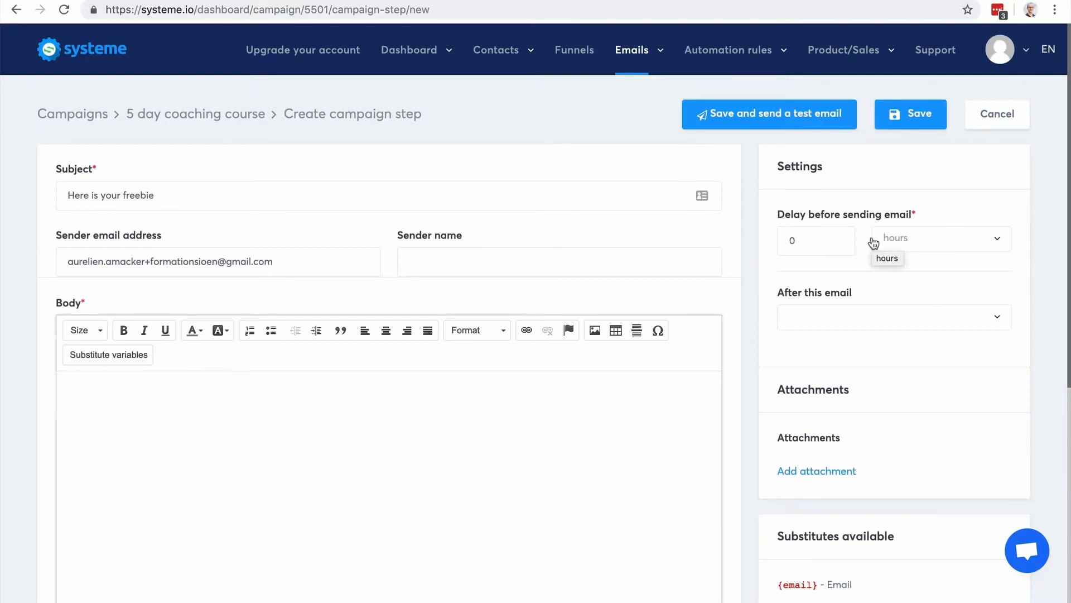
mouse_move(844, 320)
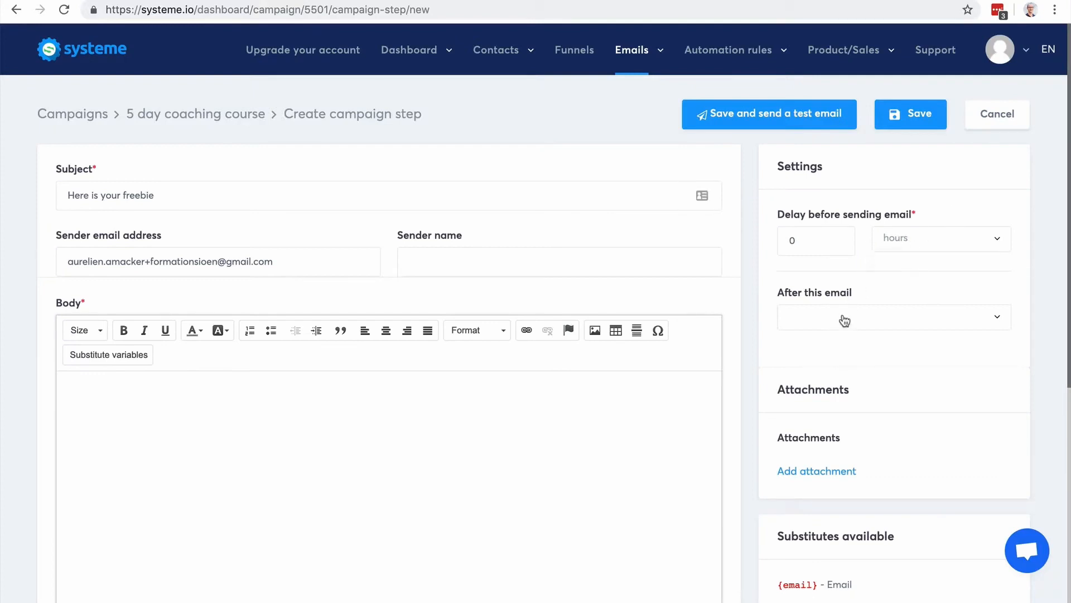
mouse_move(900, 335)
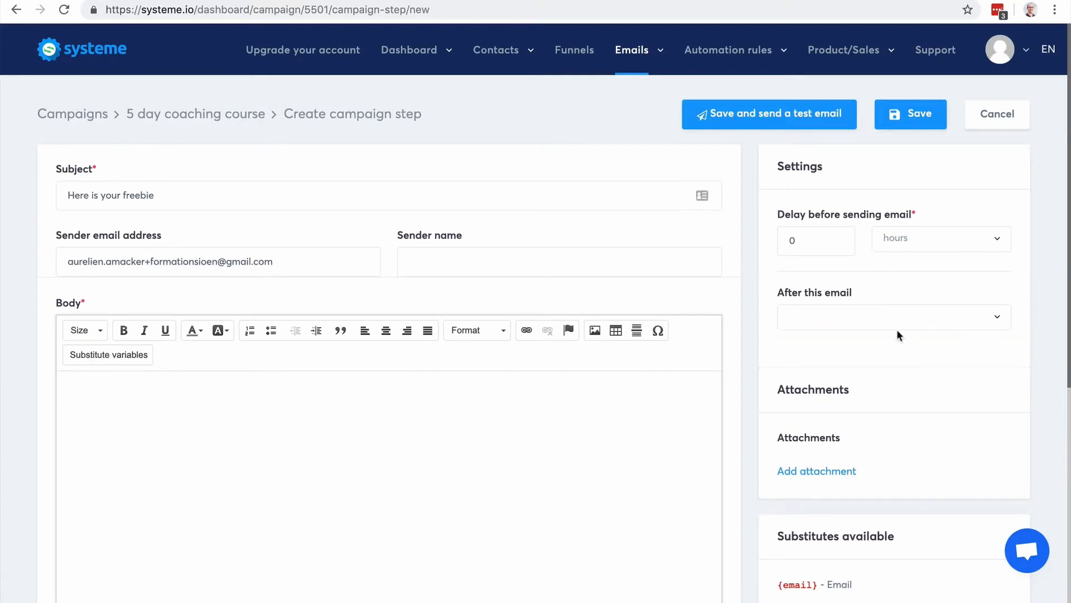
Write 'Hi' as the start of the email body
scroll("down", 3)
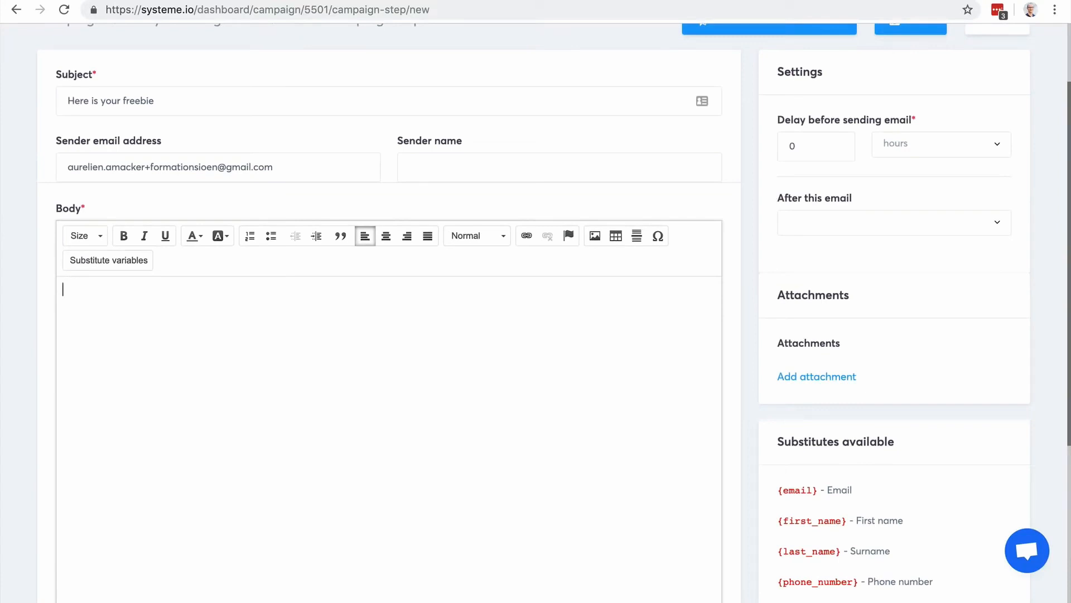
type("Hi")
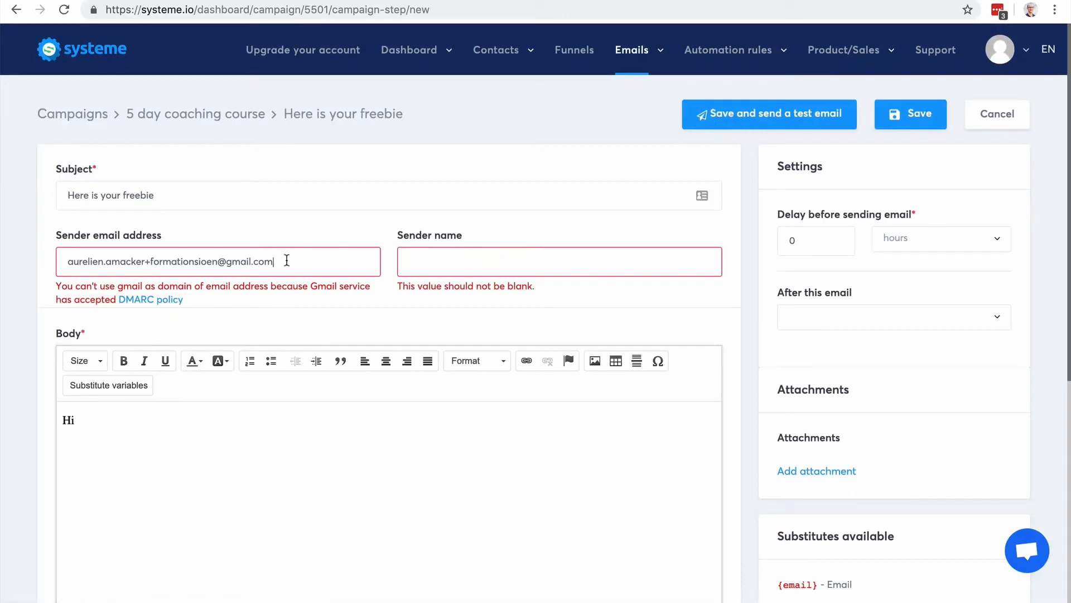
triple_click(167, 262)
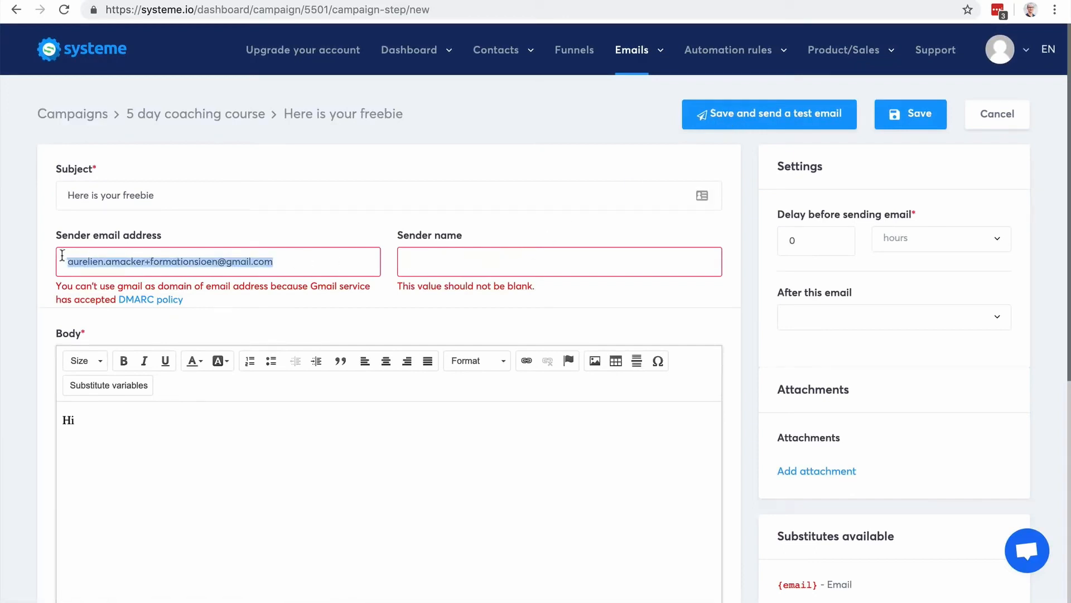
scroll("up", 3)
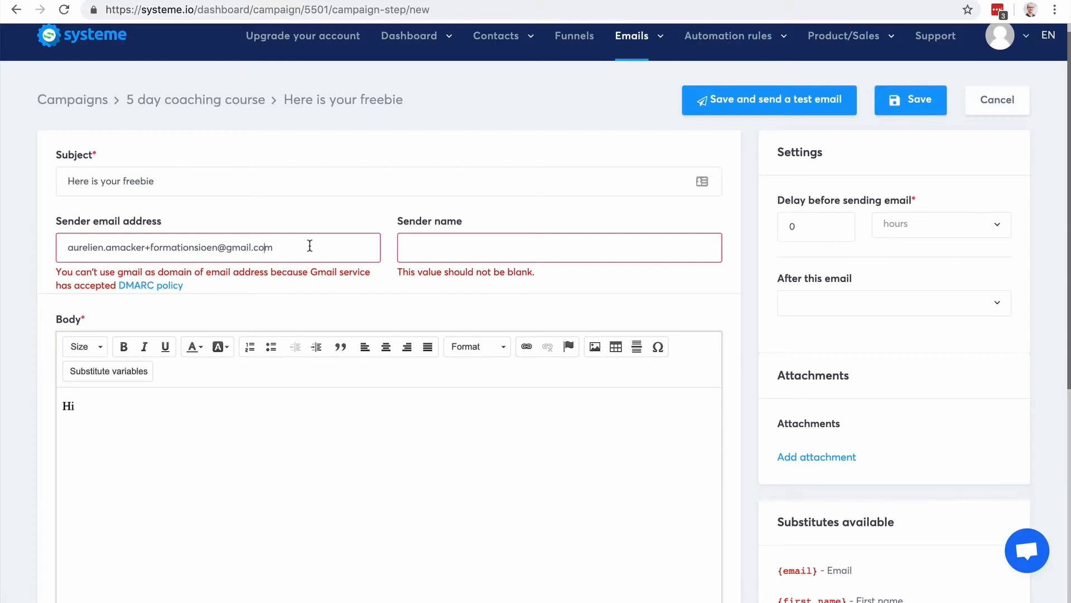
mouse_move(224, 294)
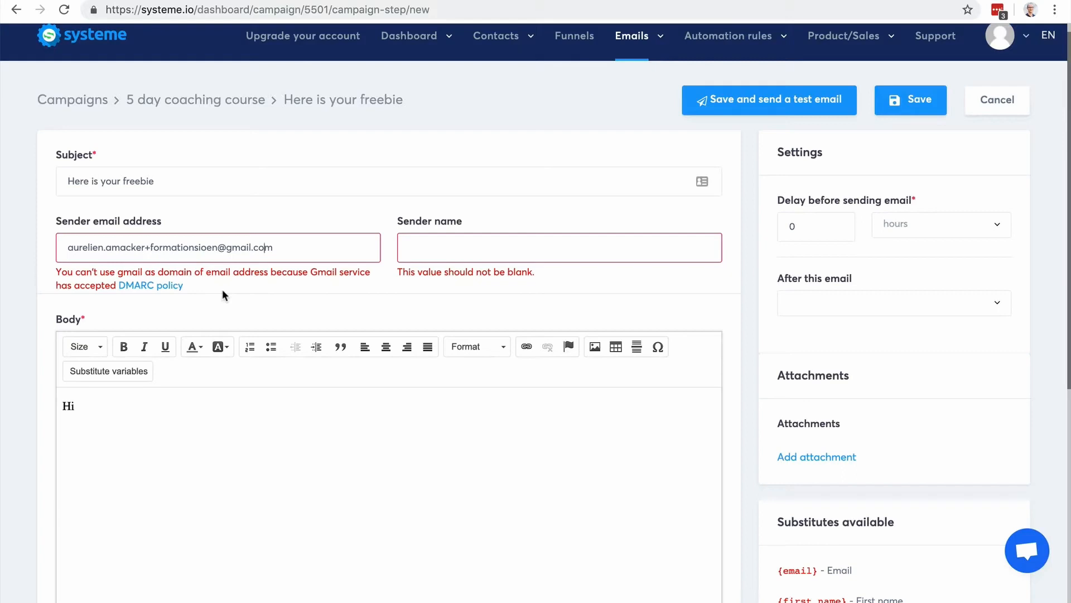
mouse_move(130, 290)
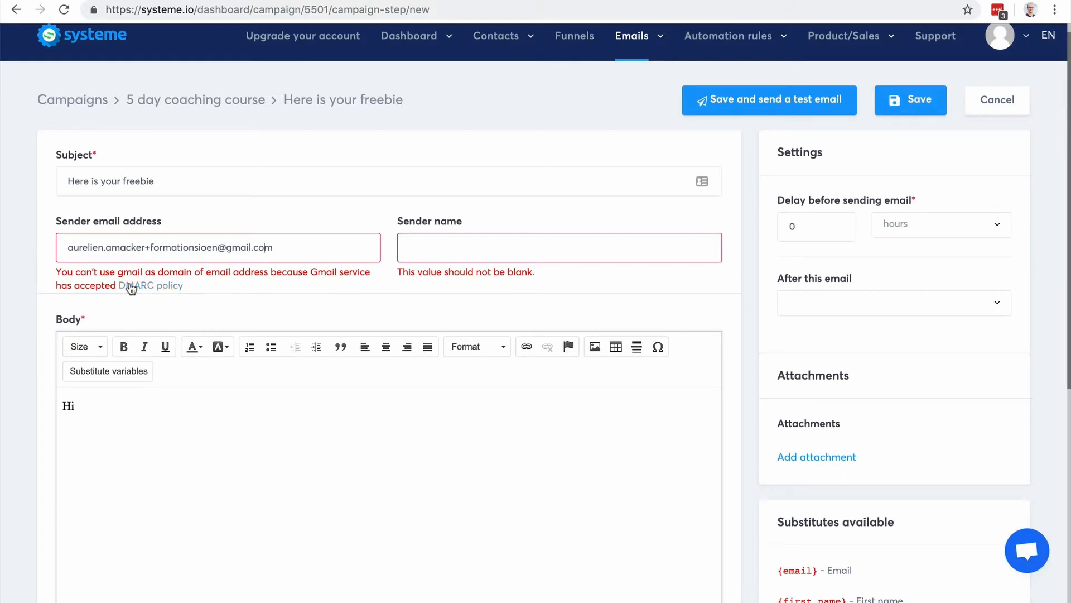
mouse_move(247, 297)
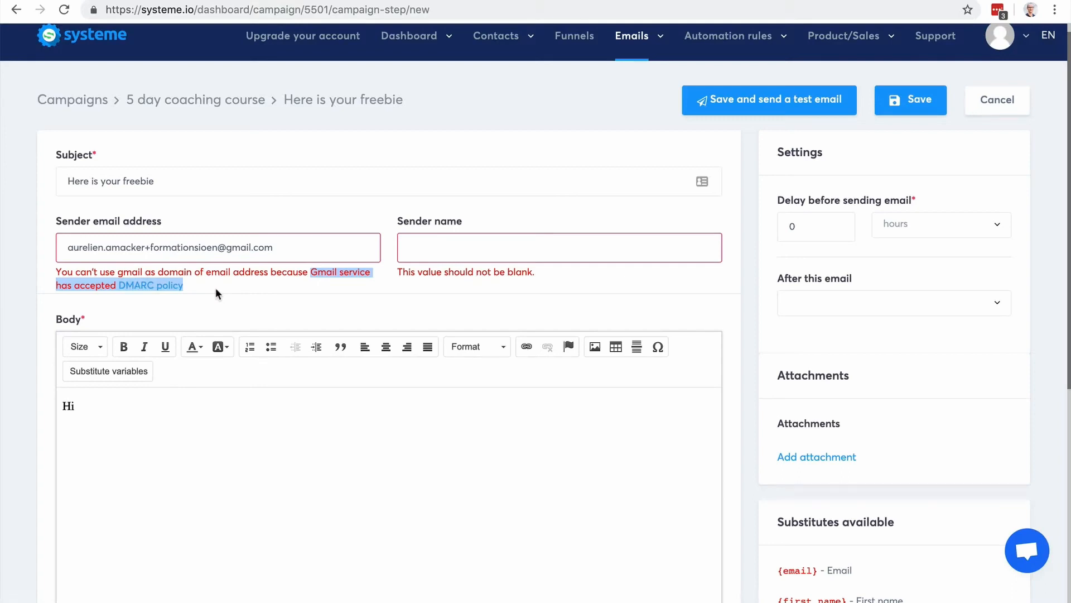
mouse_move(762, 339)
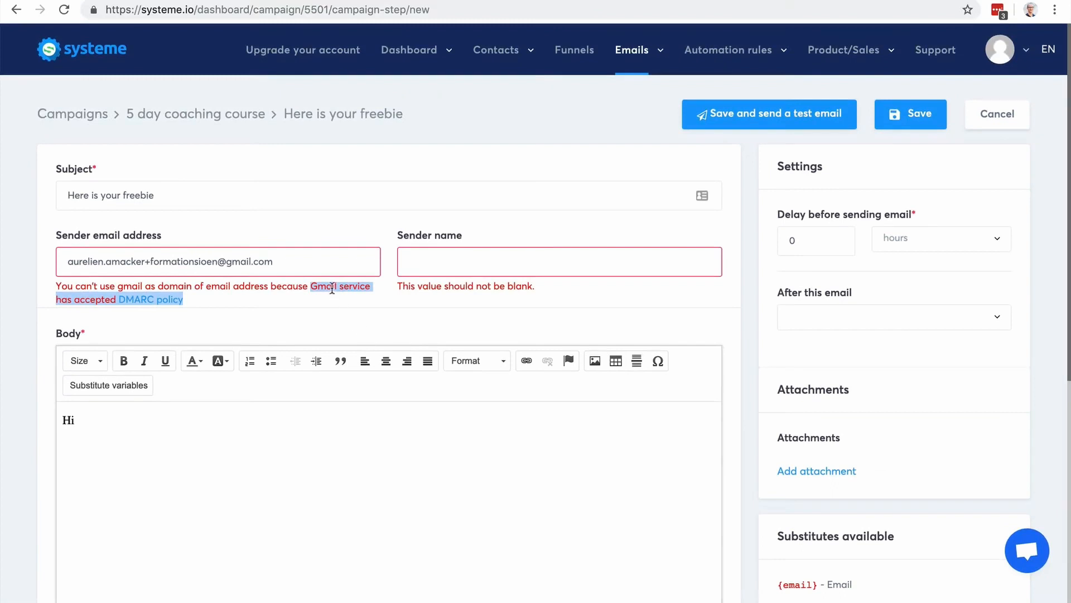
mouse_move(163, 306)
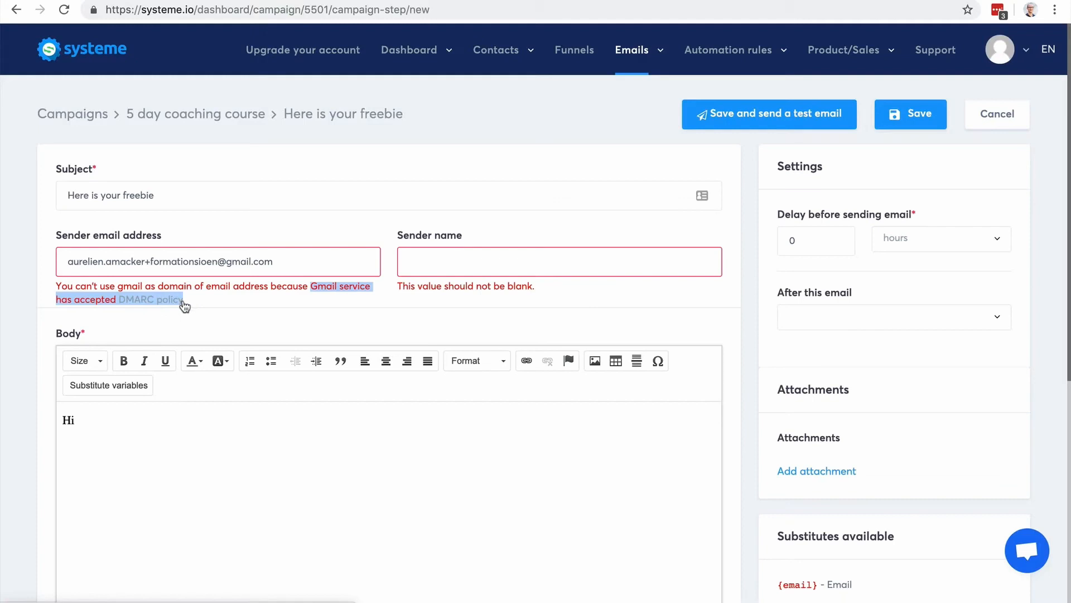
mouse_move(718, 100)
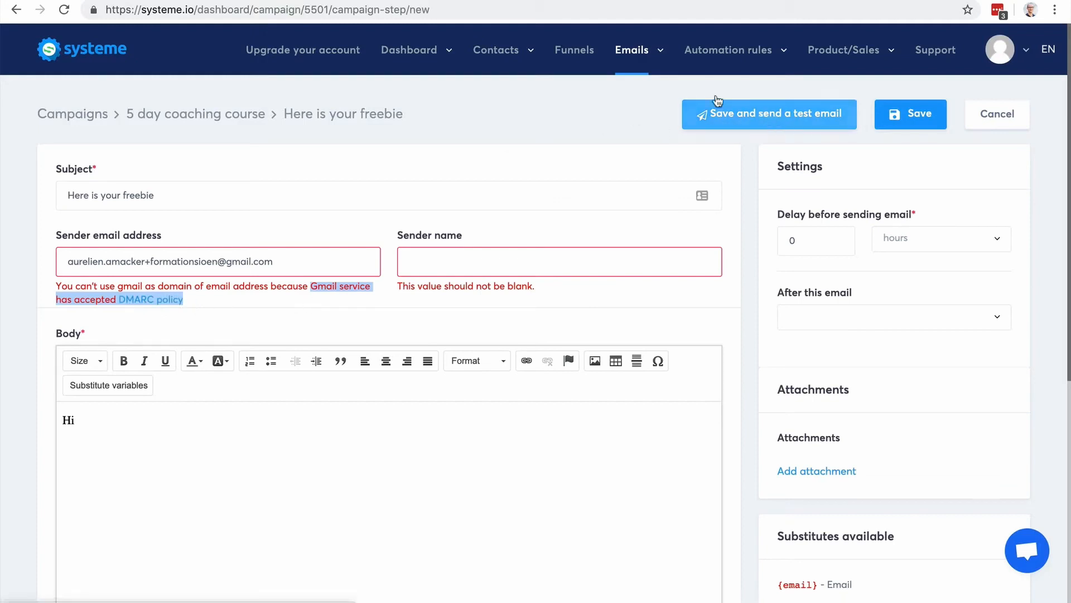
Navigate via Emails > Campaigns to the Statistics dashboard of sent, opened, spam and bounced emails
left_click(631, 50)
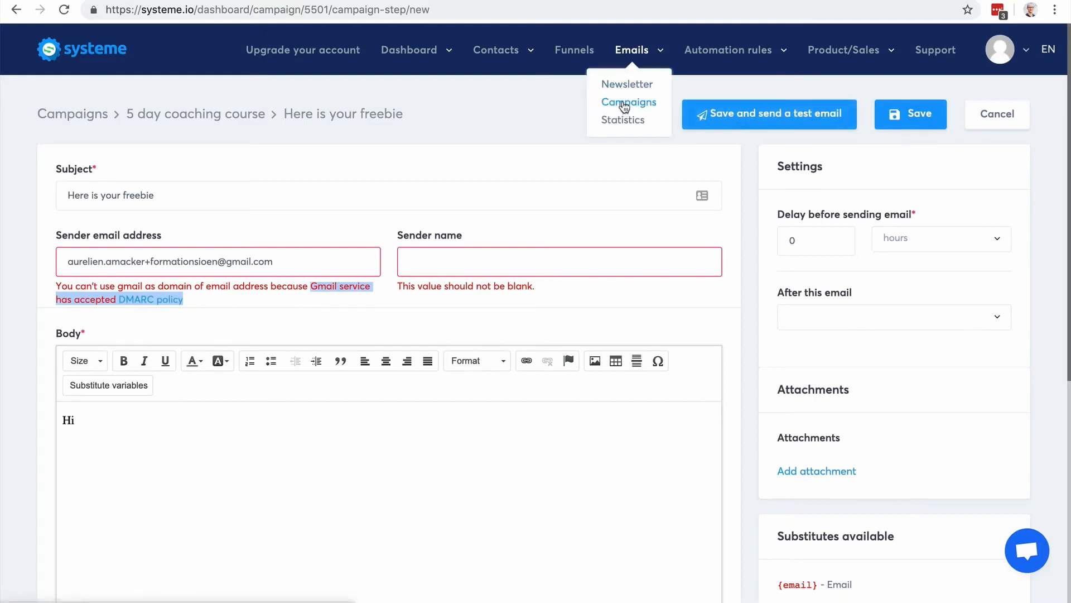
left_click(628, 102)
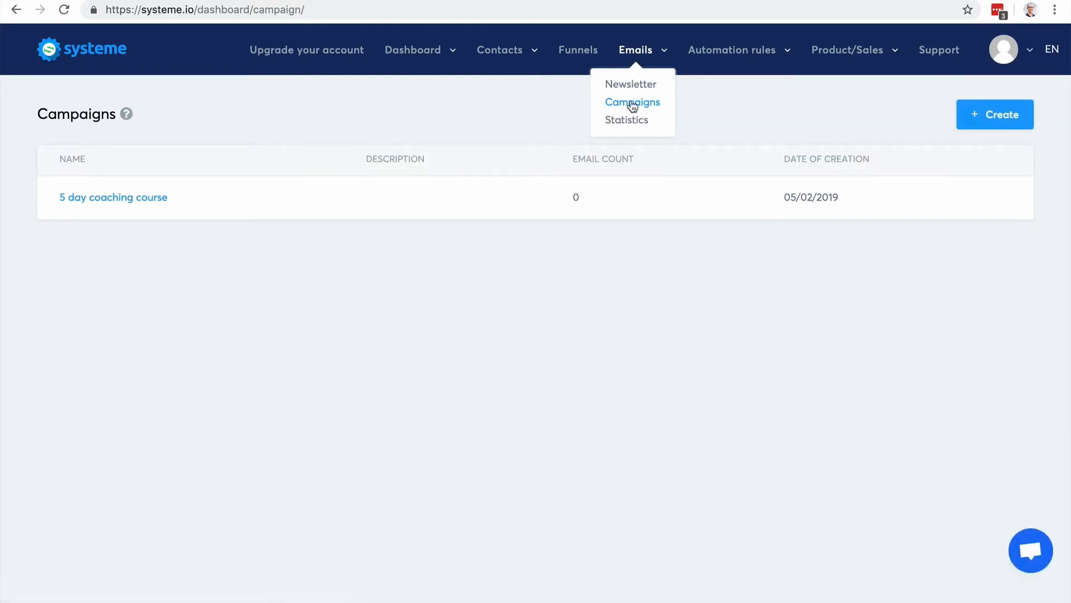
left_click(626, 120)
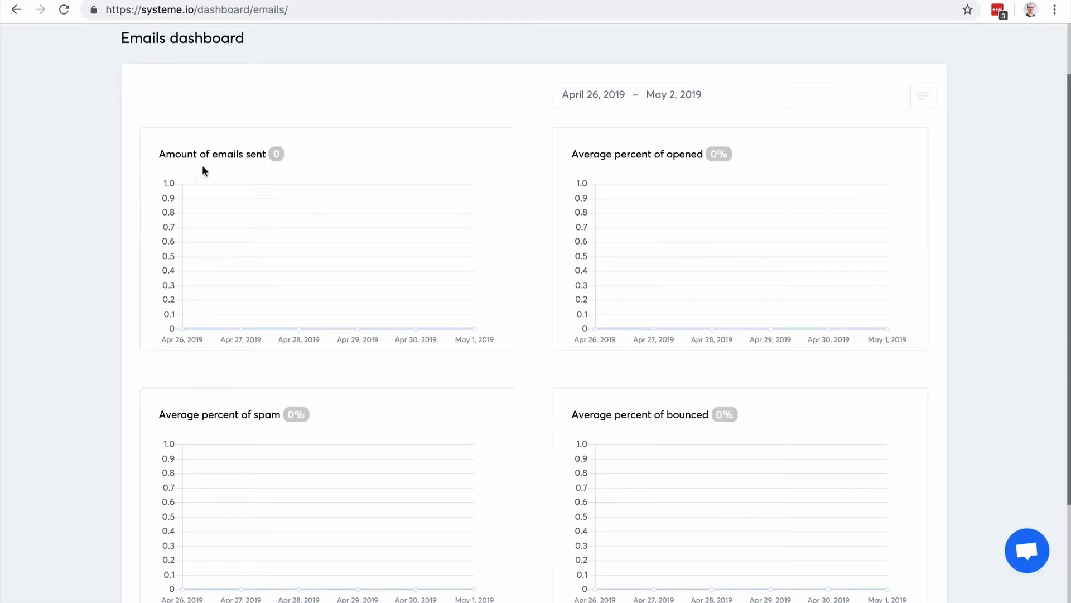
mouse_move(658, 176)
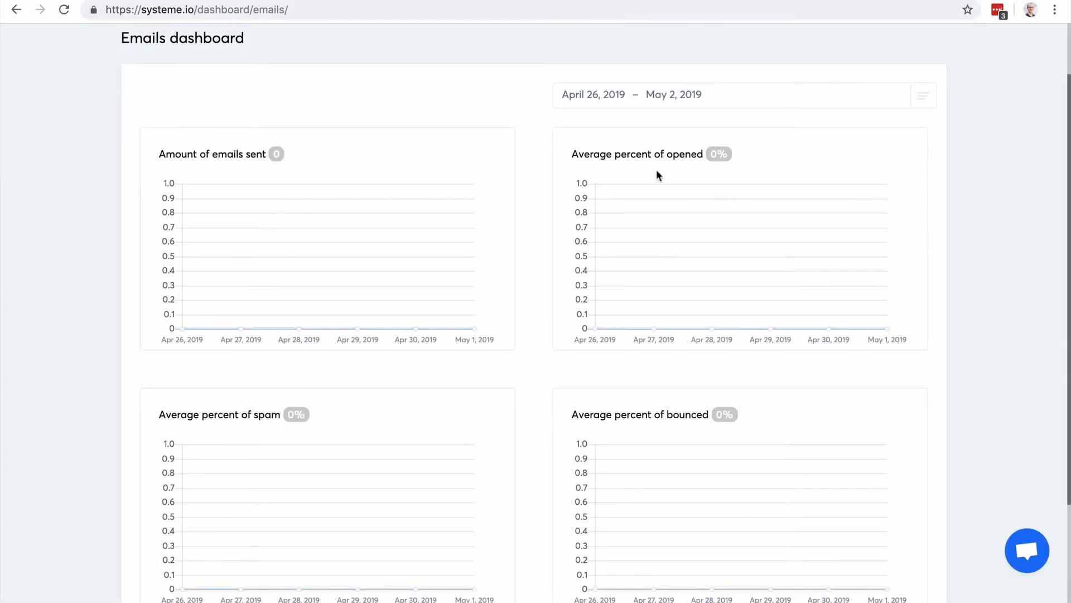
mouse_move(676, 164)
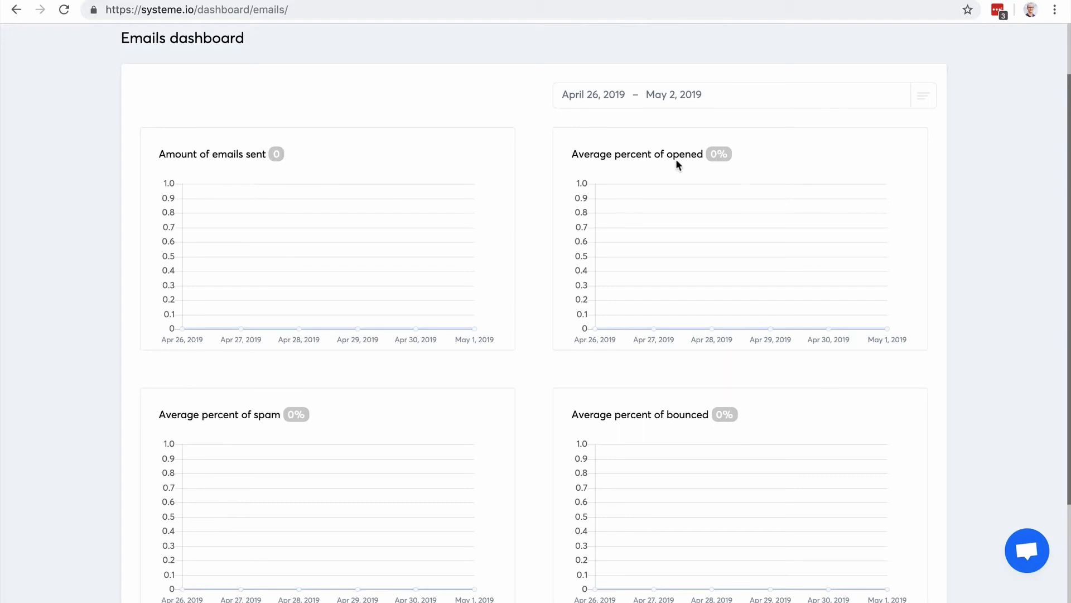
mouse_move(258, 420)
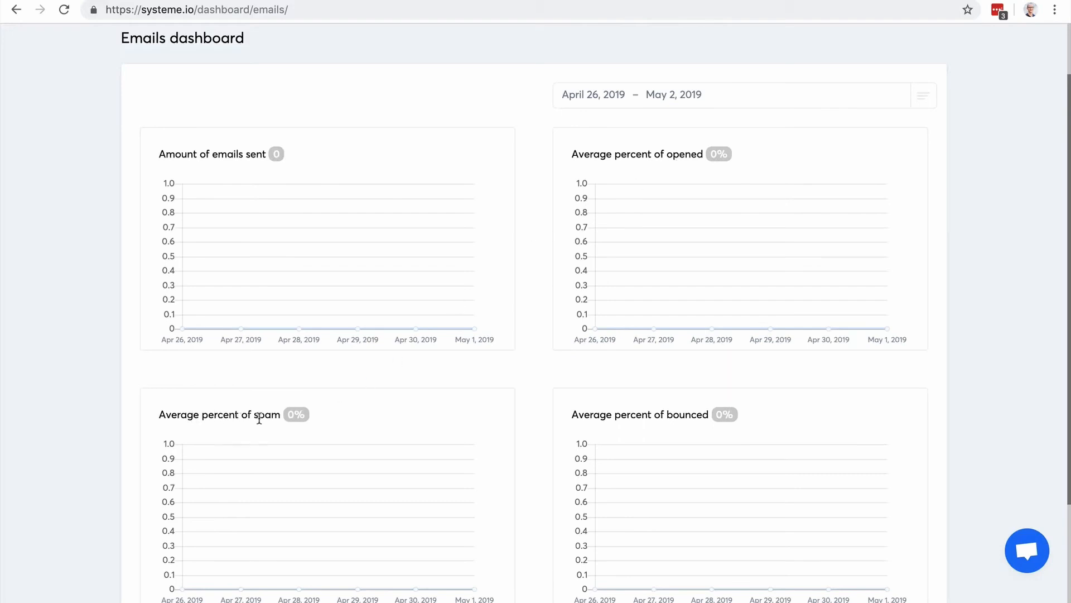
mouse_move(293, 417)
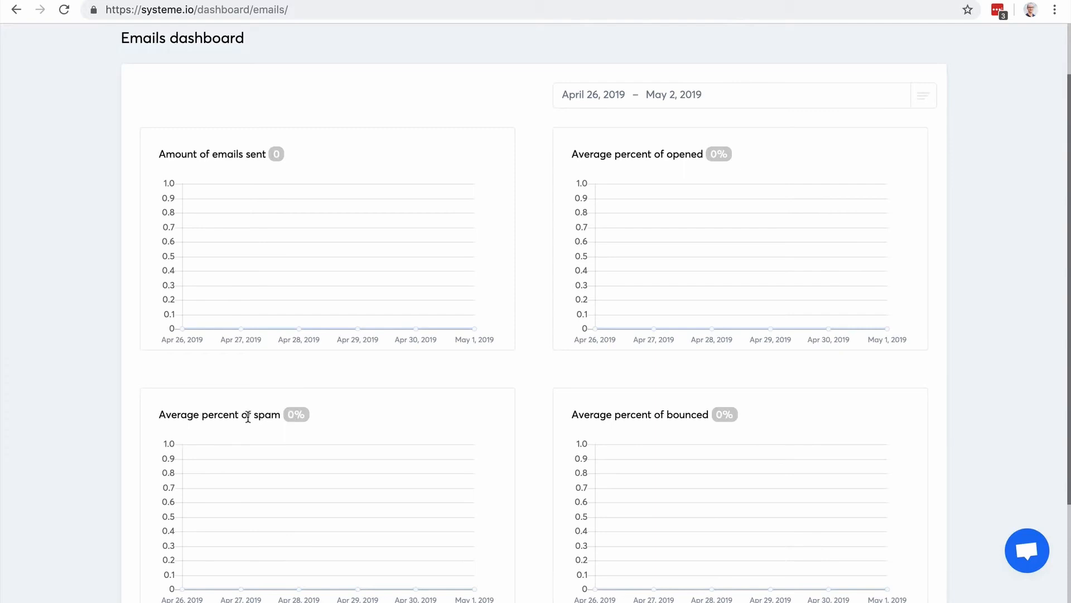
mouse_move(314, 429)
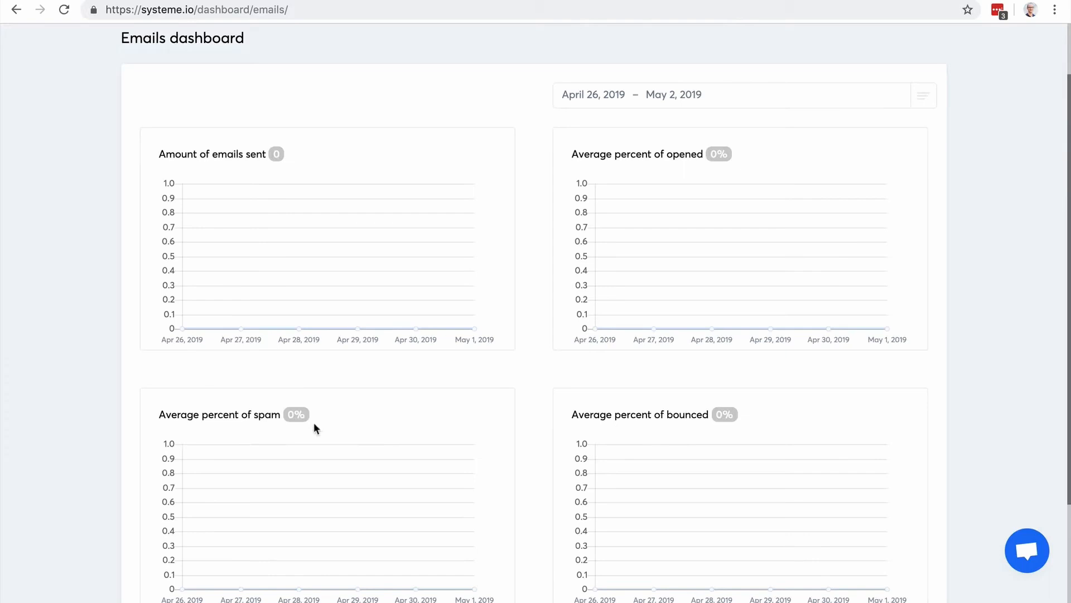
mouse_move(355, 439)
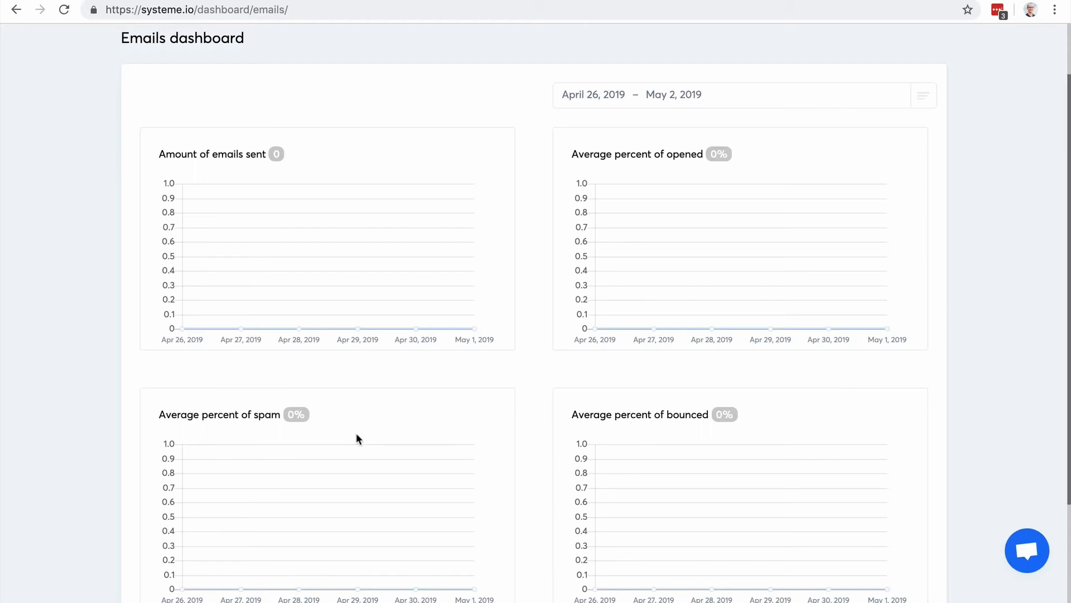
mouse_move(246, 414)
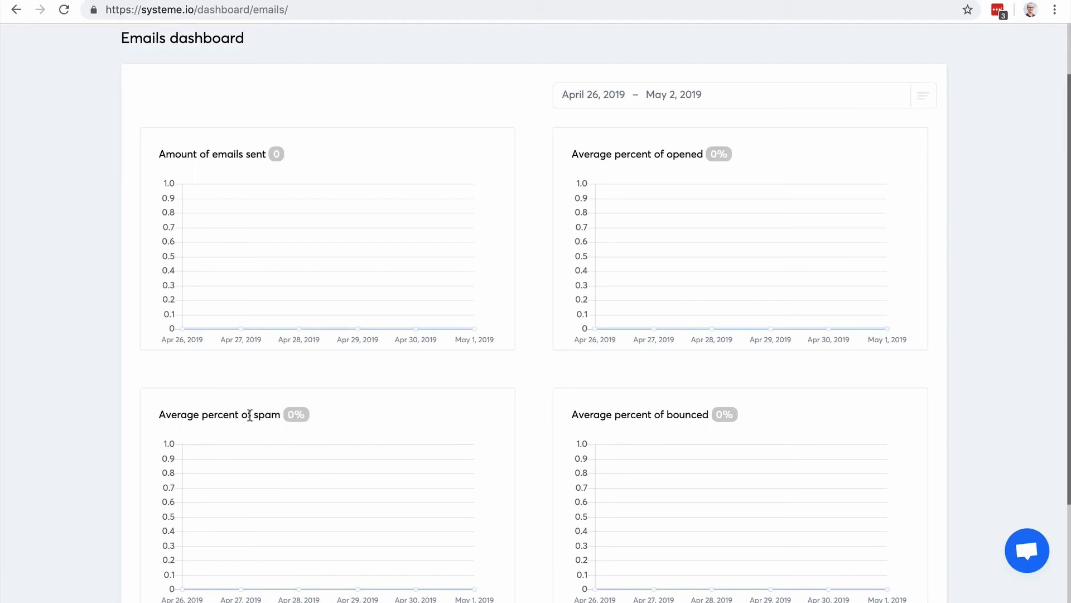
mouse_move(584, 409)
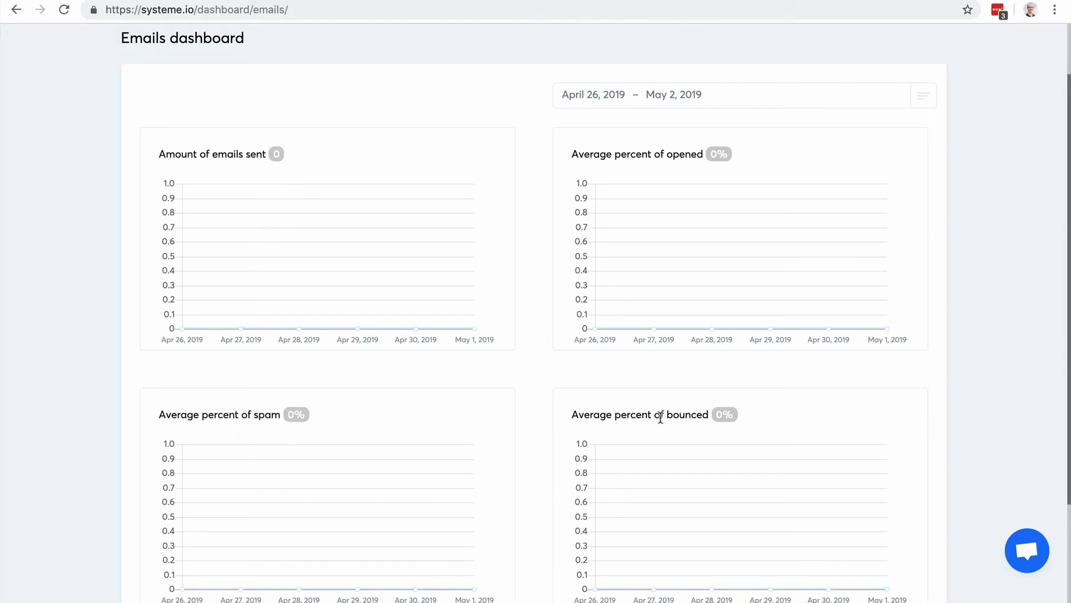
mouse_move(683, 467)
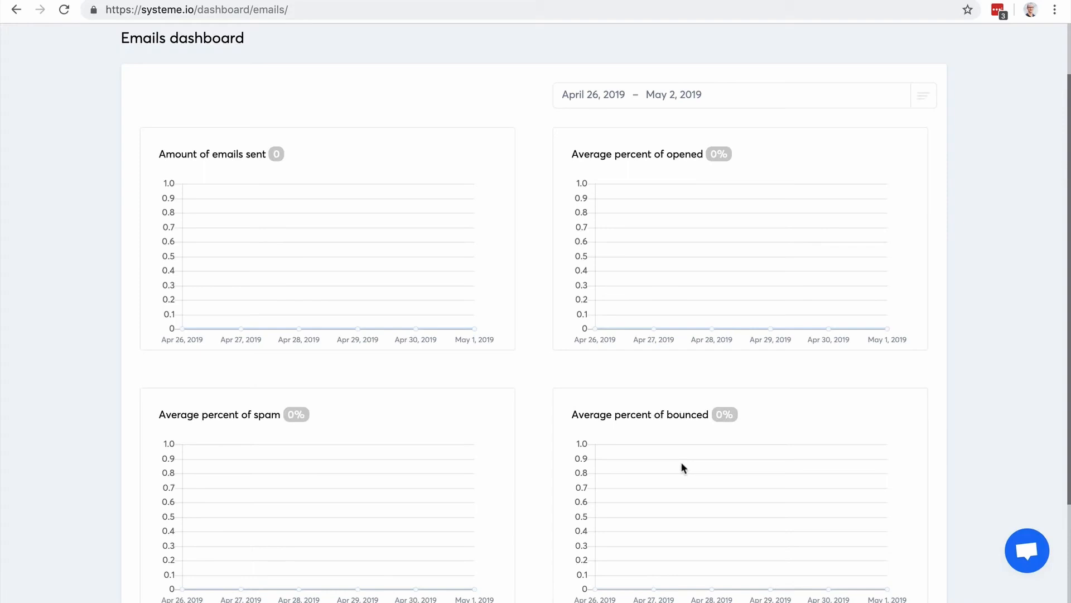
mouse_move(622, 417)
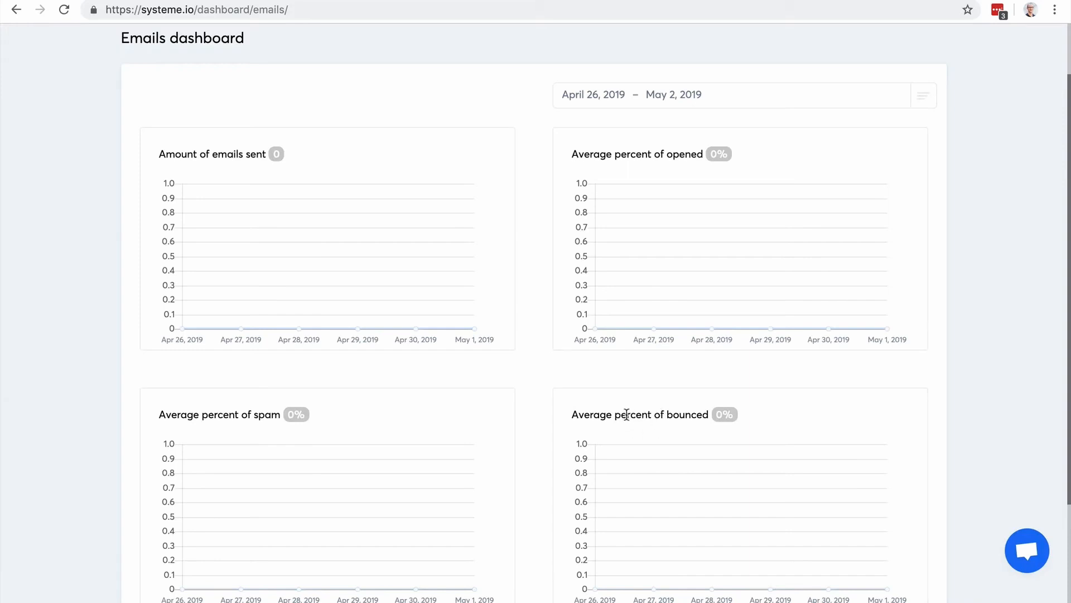
Scroll the statistics dashboard, then expand the Emails menu listing Newsletter, Campaigns and Statistics
scroll("up", 3)
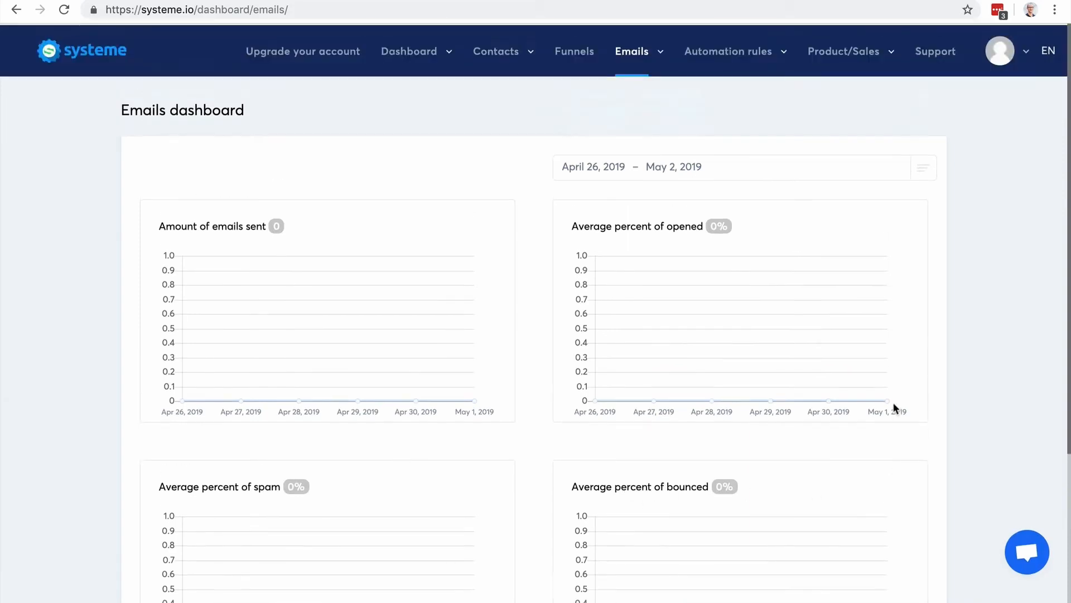
scroll("down", 3)
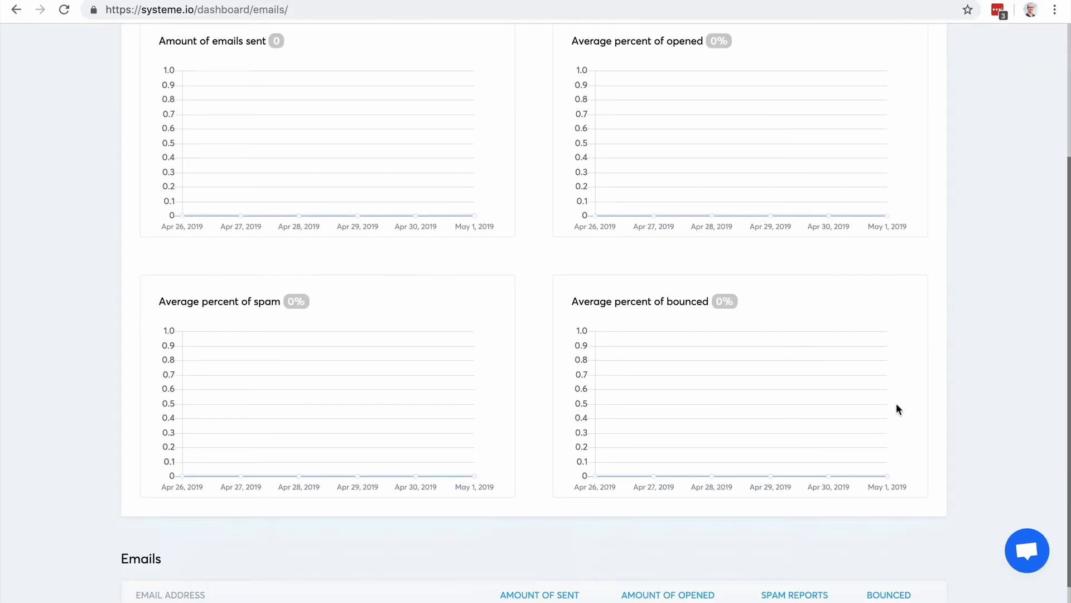
scroll("up", 3)
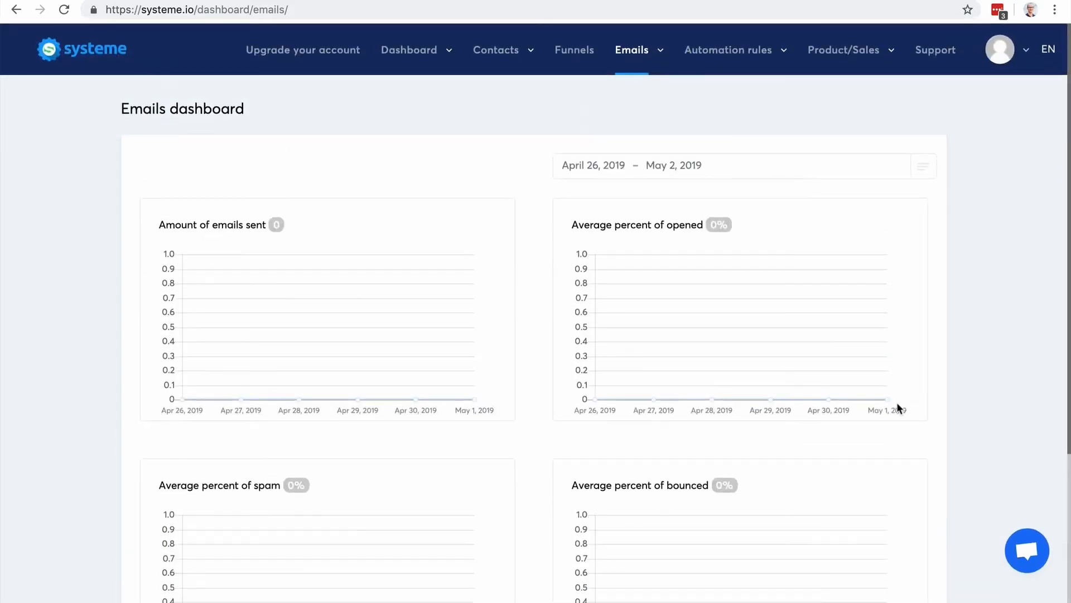
left_click(632, 49)
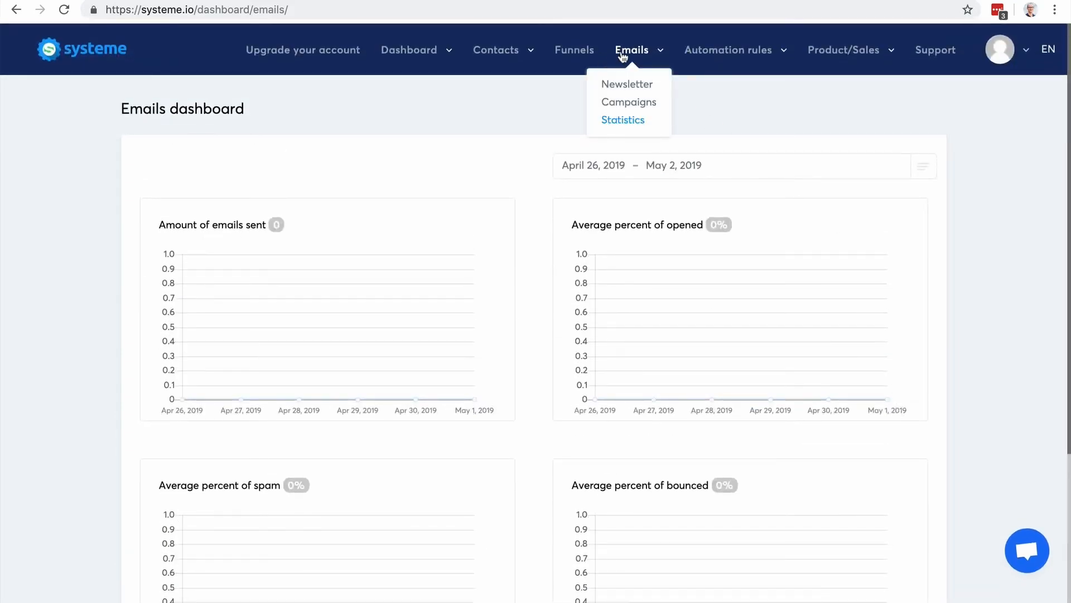
mouse_move(626, 84)
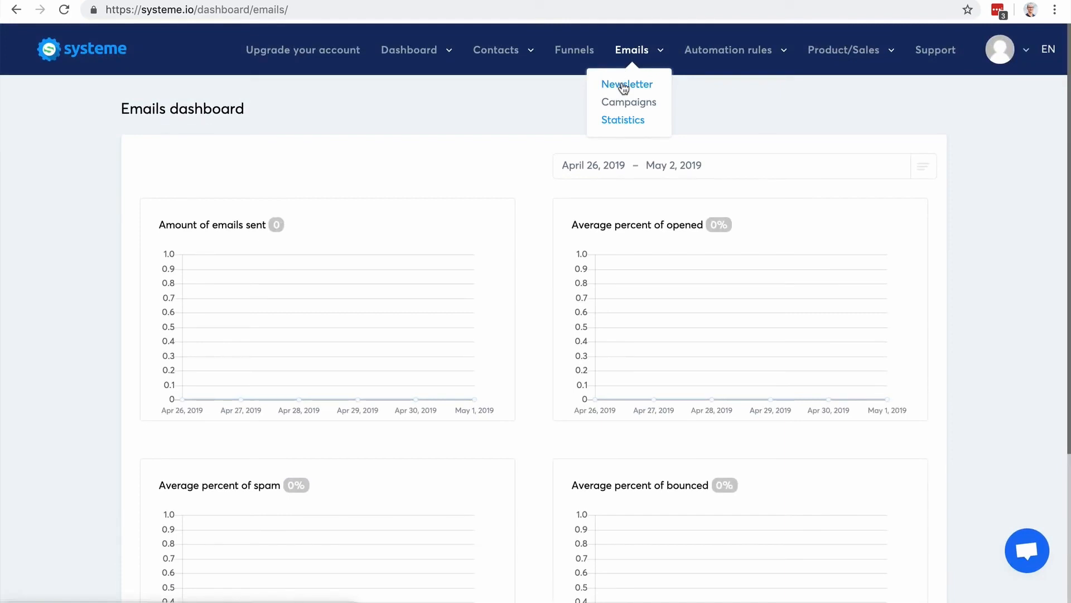
mouse_move(627, 101)
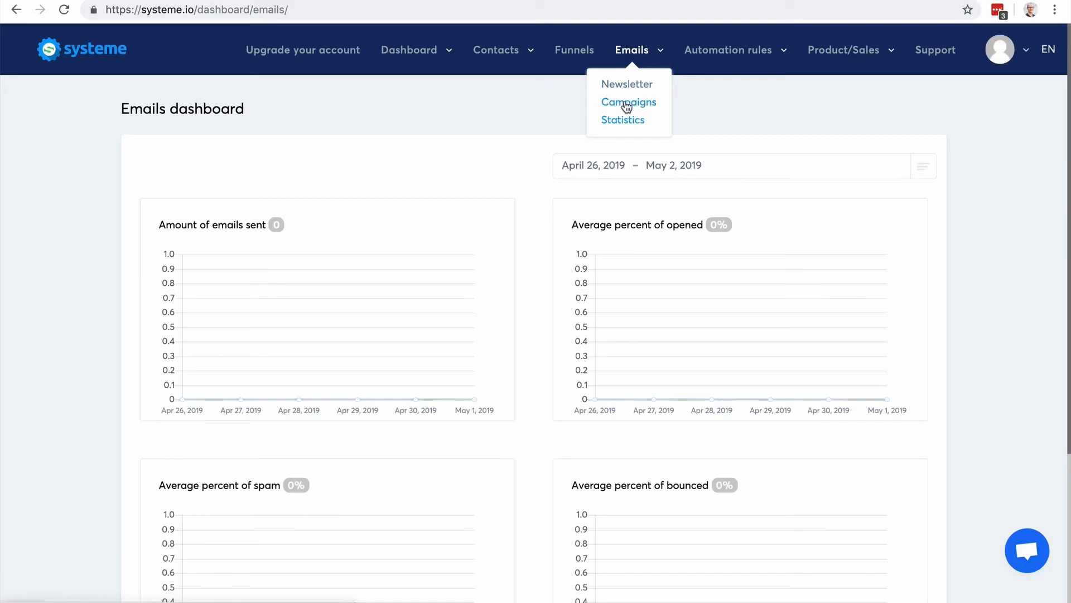